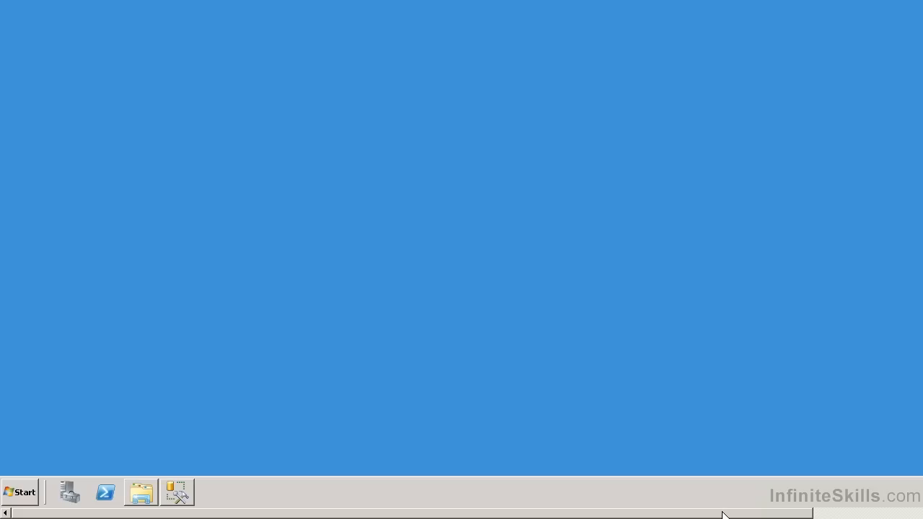
mouse_move(535, 471)
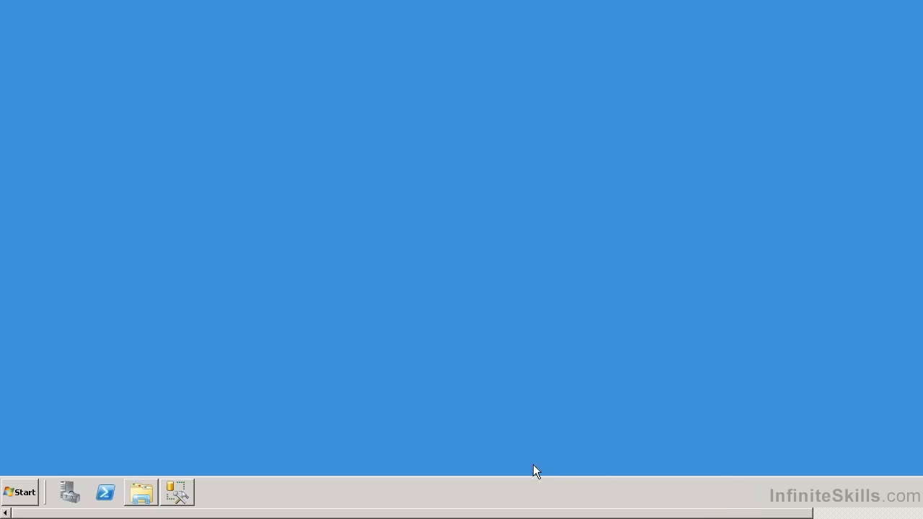
mouse_move(178, 492)
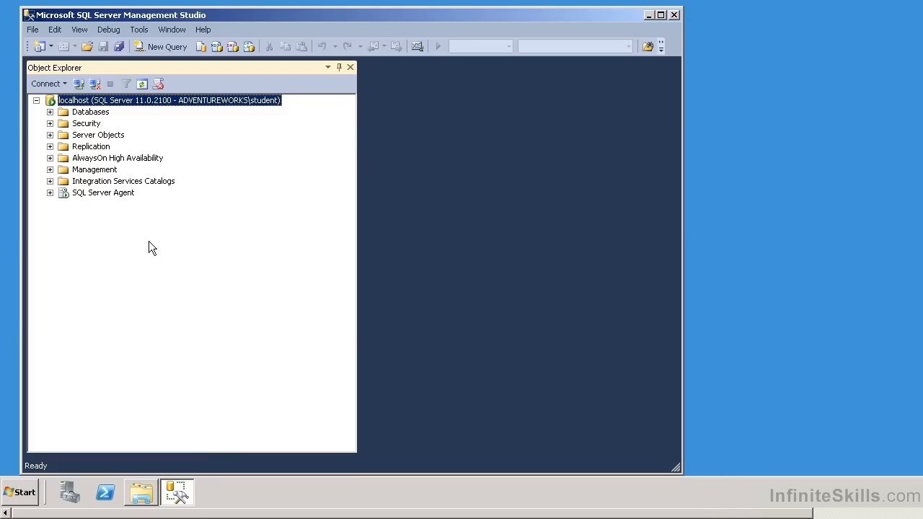
- In Object Explorer, expand Databases, then AdventureWorksDW, then its Tables folder
click(49, 112)
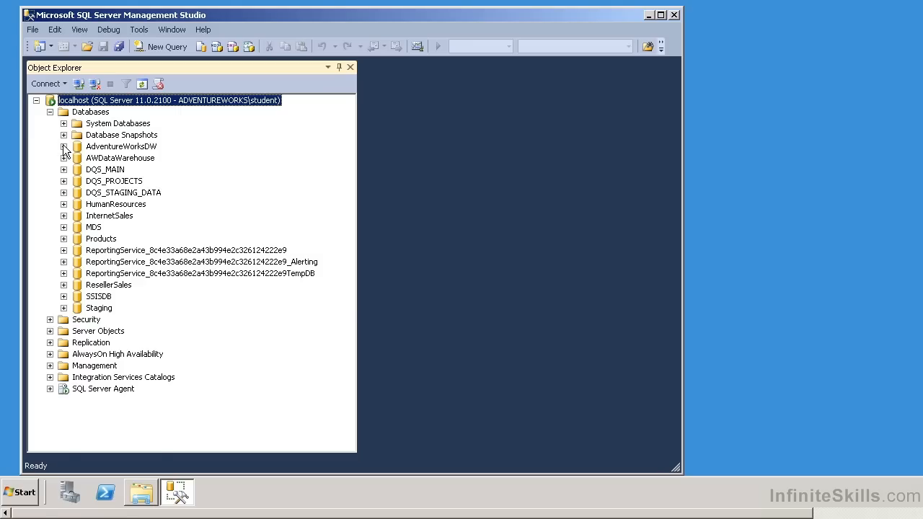
click(64, 147)
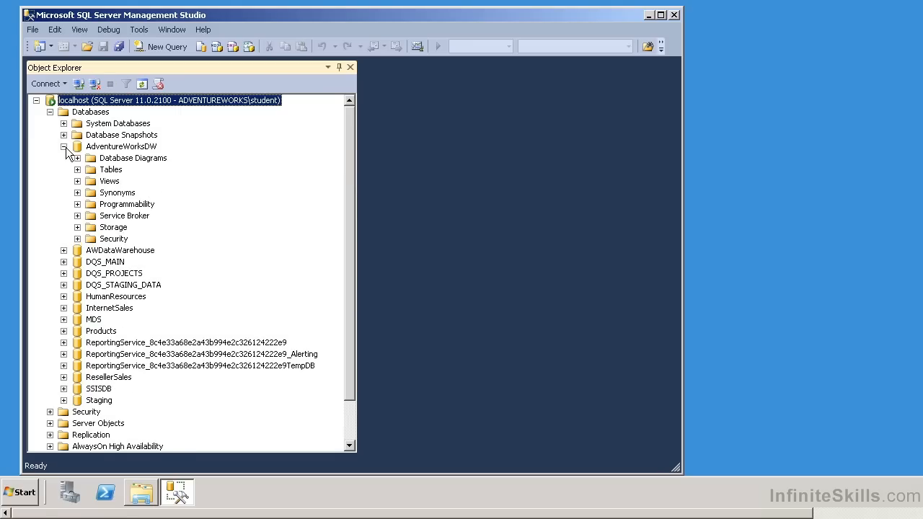
click(78, 170)
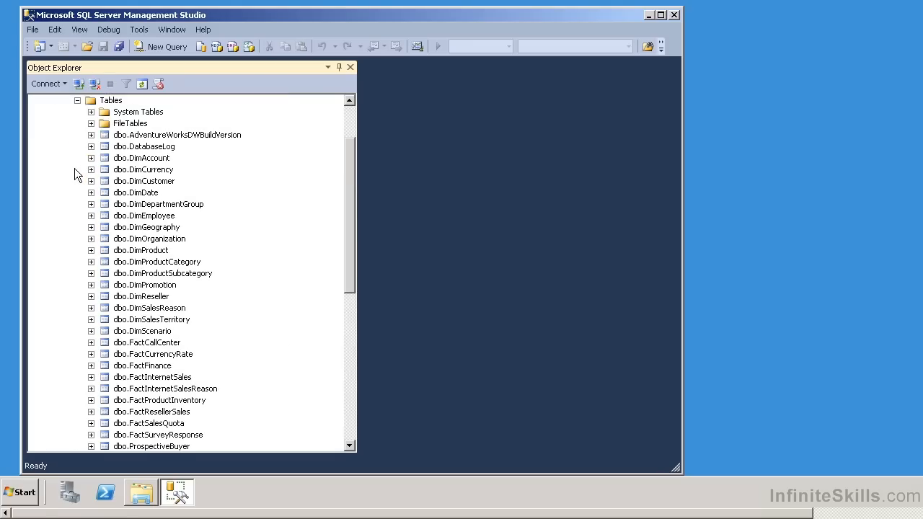
mouse_move(163, 197)
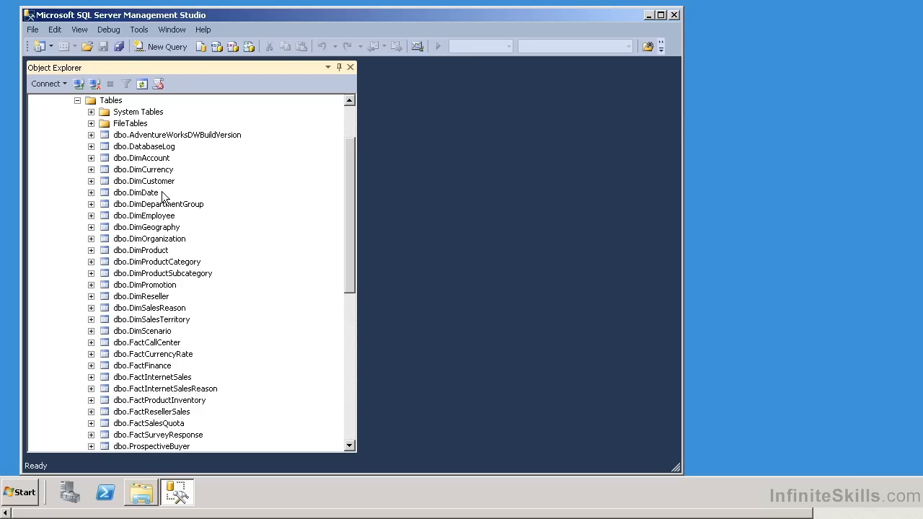
mouse_move(555, 59)
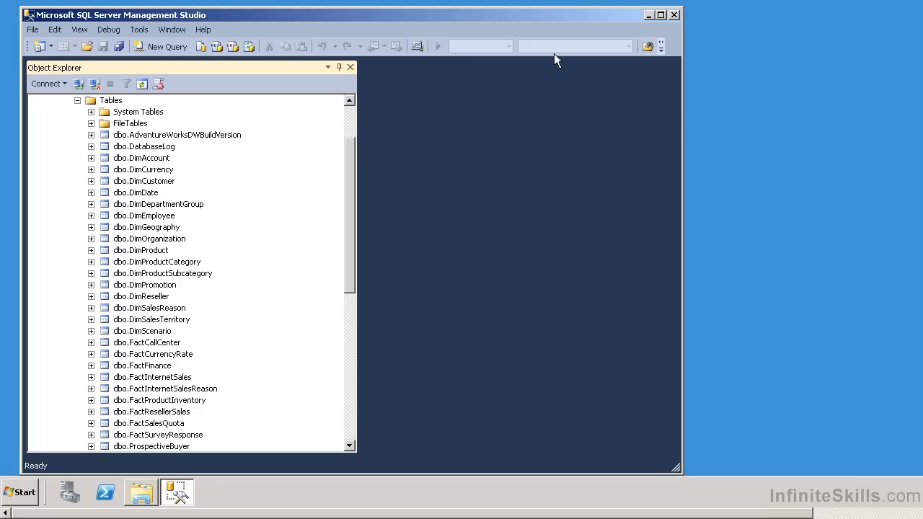
- Minimize Management Studio and open Start > All Programs > Microsoft Office
click(659, 15)
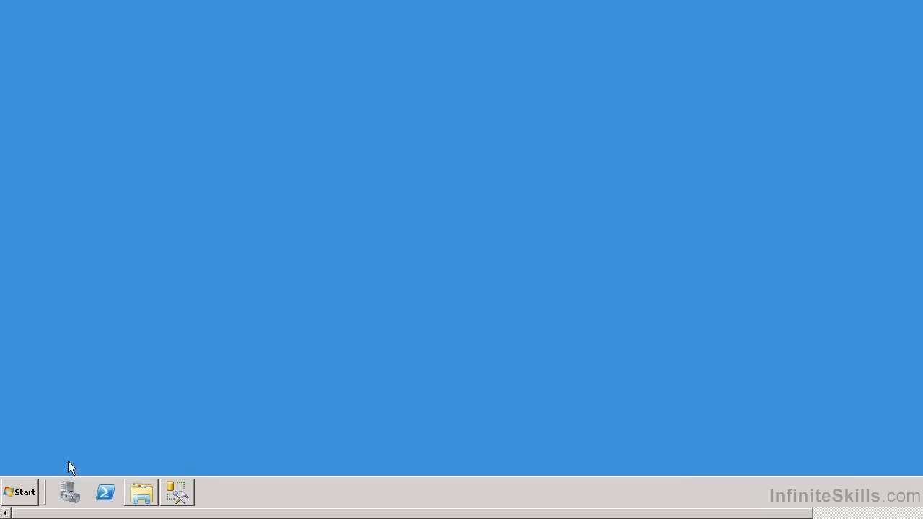
click(19, 493)
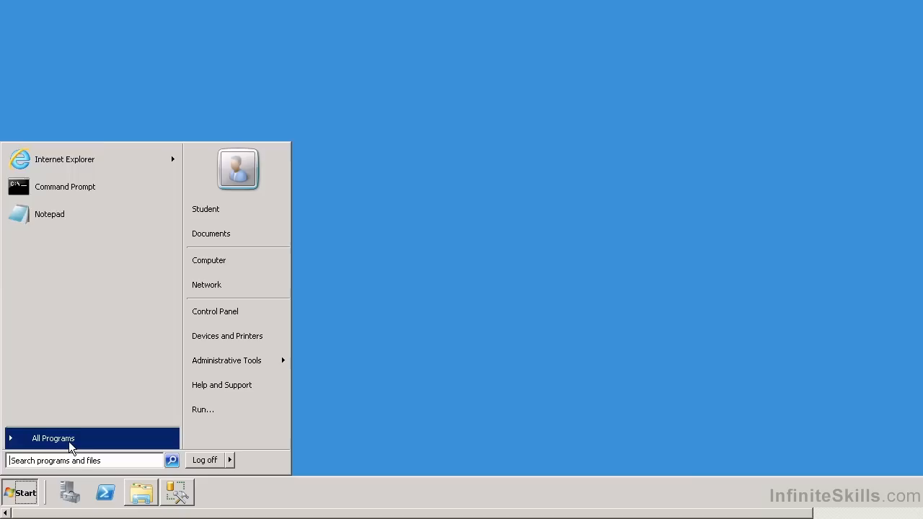
click(52, 439)
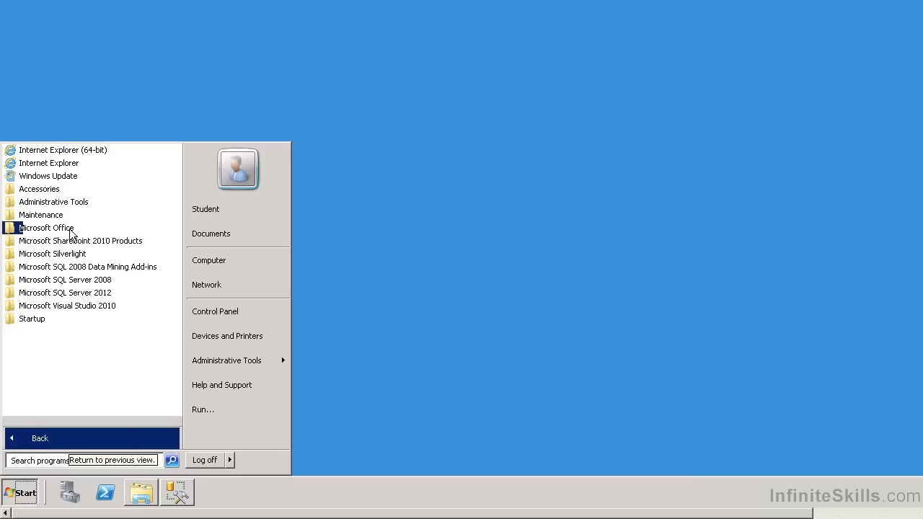
click(46, 227)
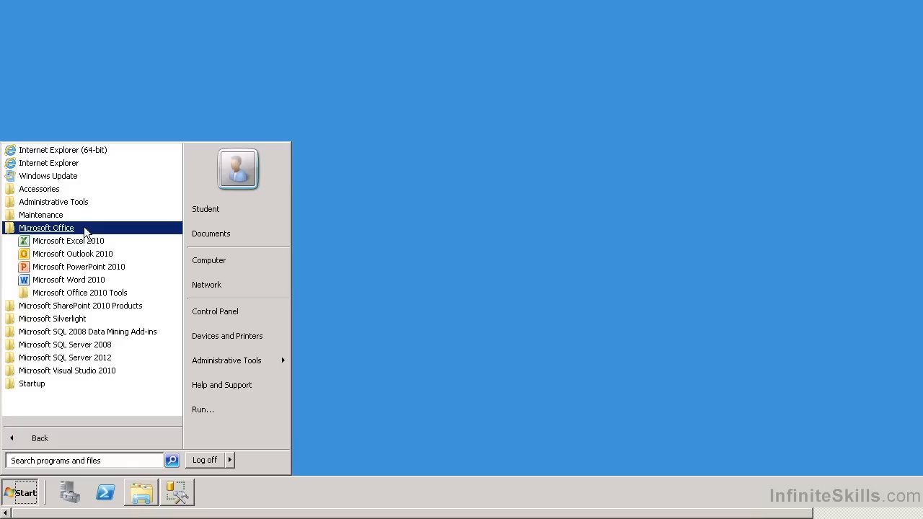
mouse_move(68, 240)
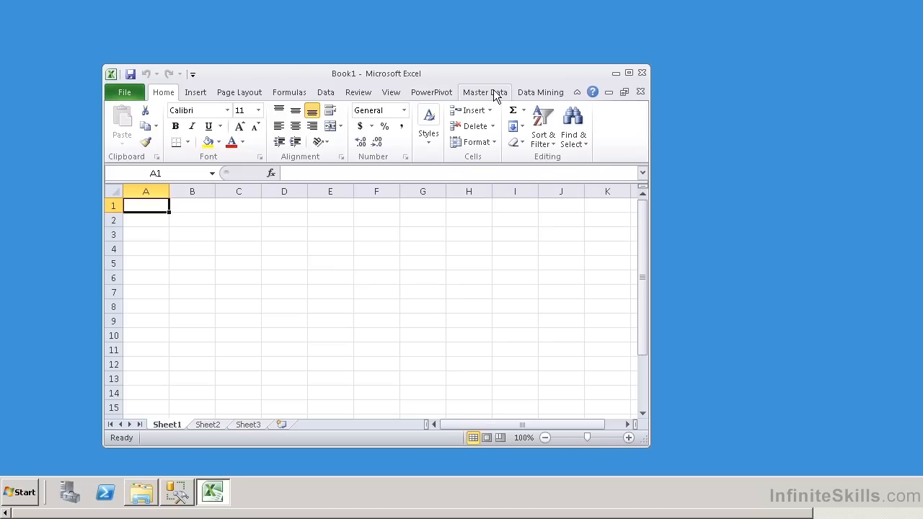
mouse_move(540, 92)
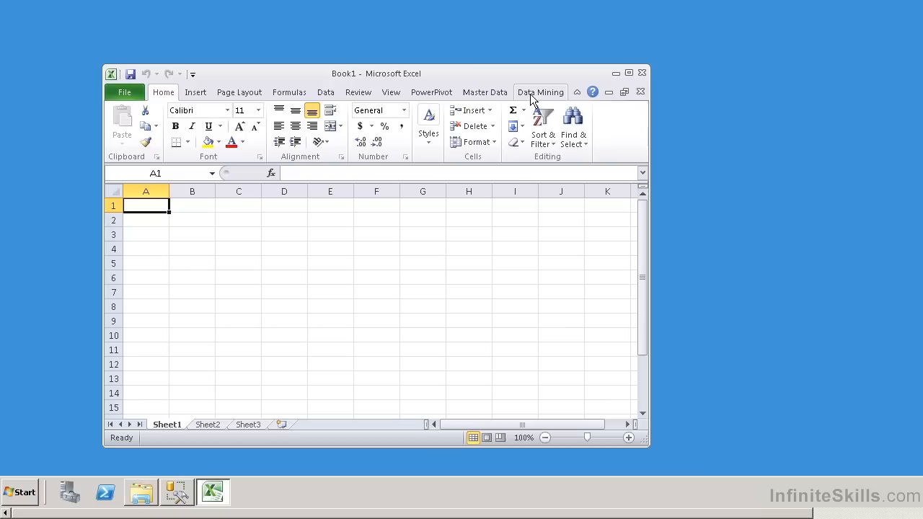
- Launch the PowerPivot window for Book1 from the PowerPivot ribbon tab
click(484, 92)
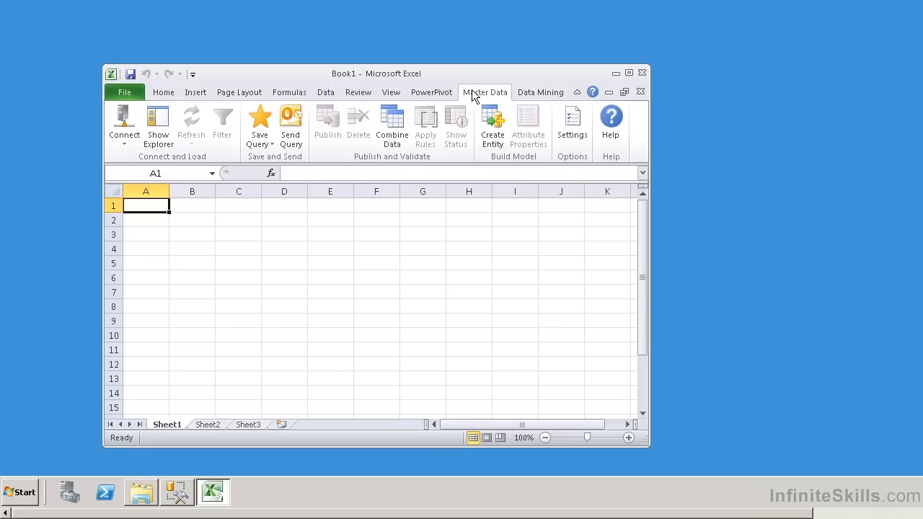
click(431, 93)
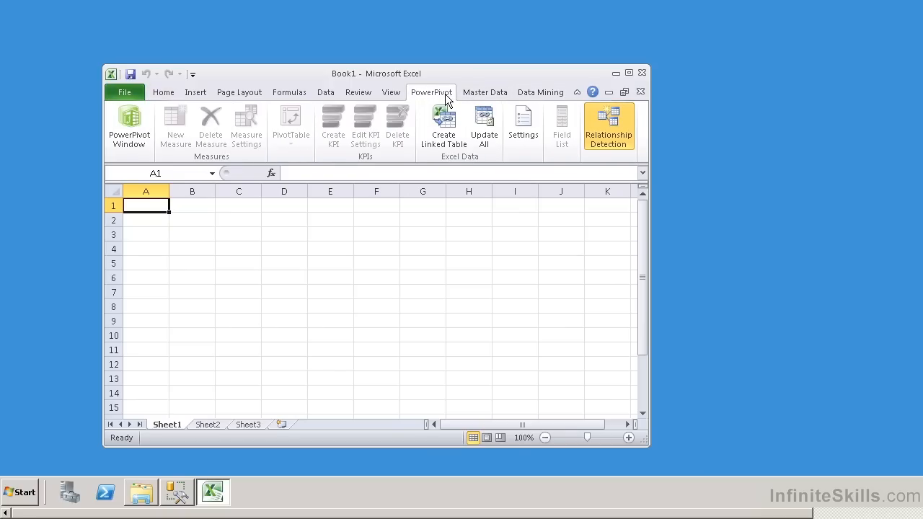
mouse_move(552, 92)
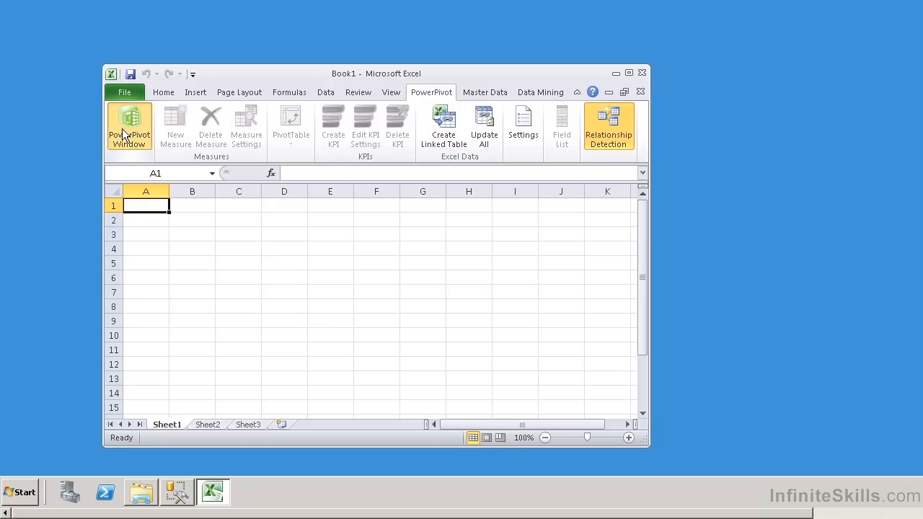
click(129, 129)
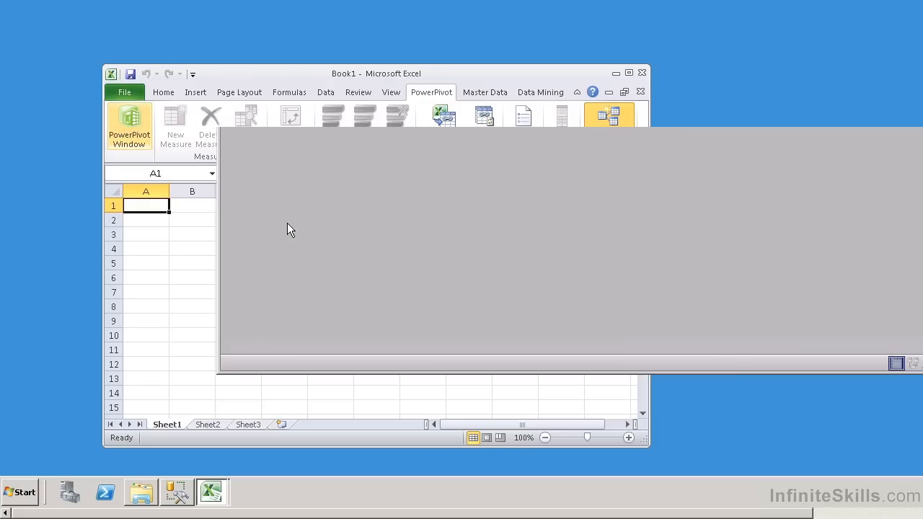
click(129, 126)
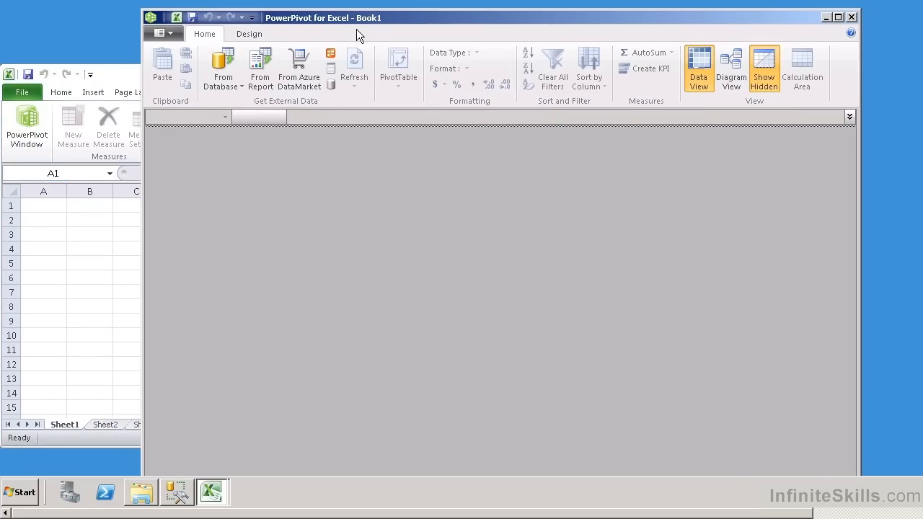
mouse_move(536, 45)
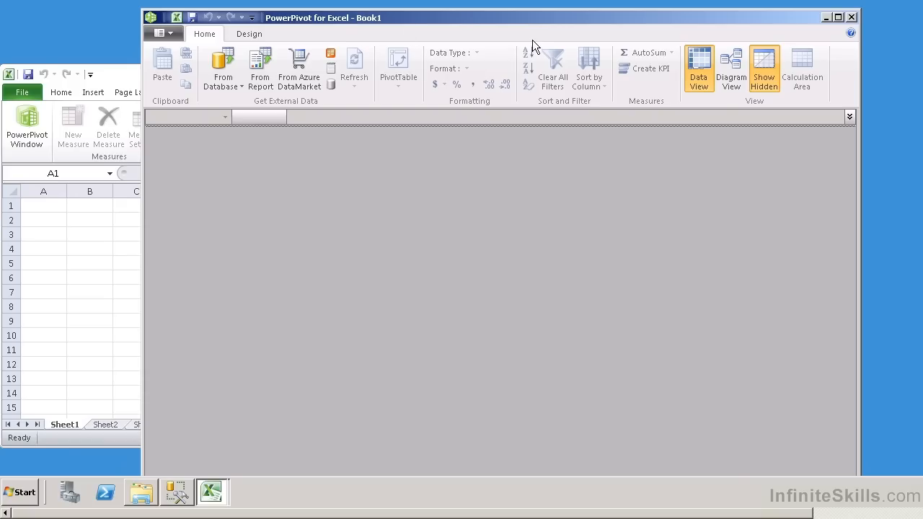
mouse_move(158, 182)
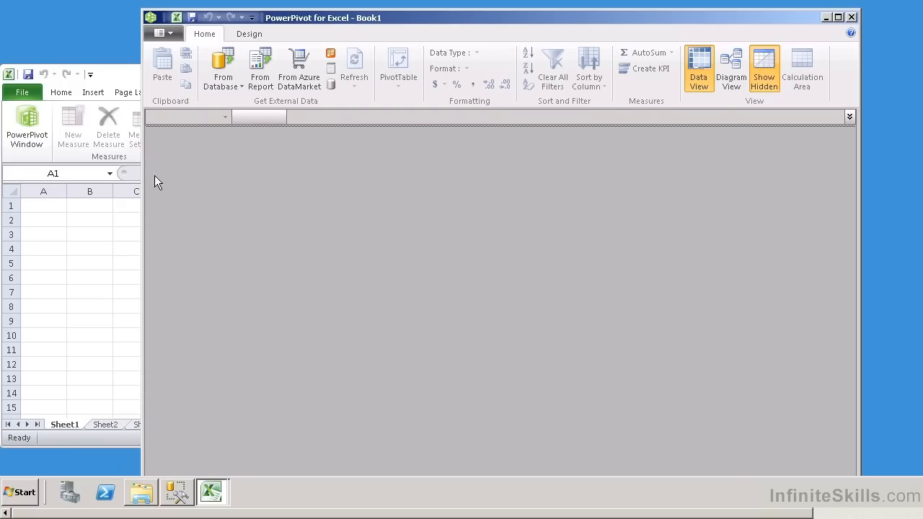
mouse_move(299, 69)
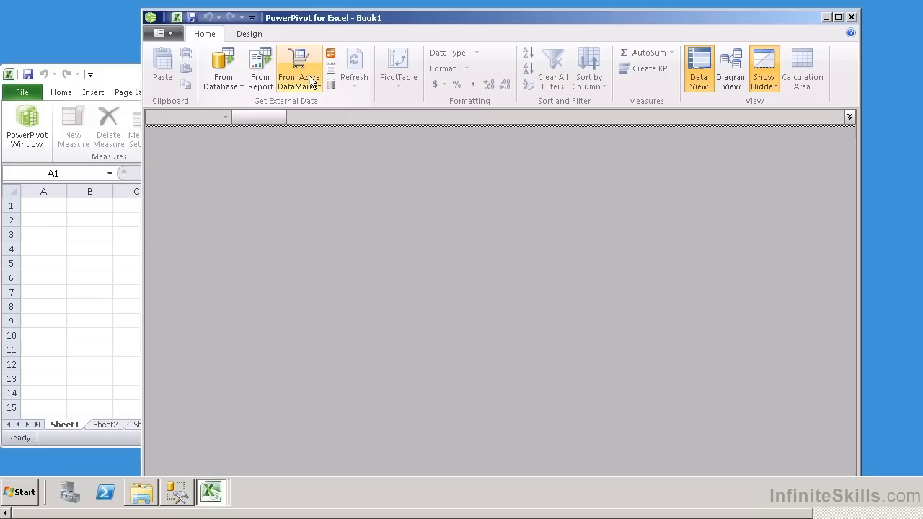
mouse_move(223, 68)
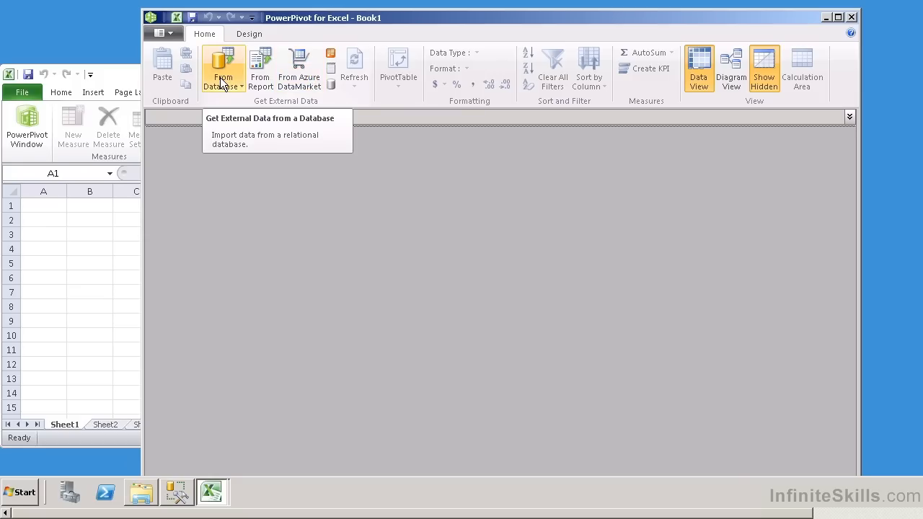
mouse_move(238, 93)
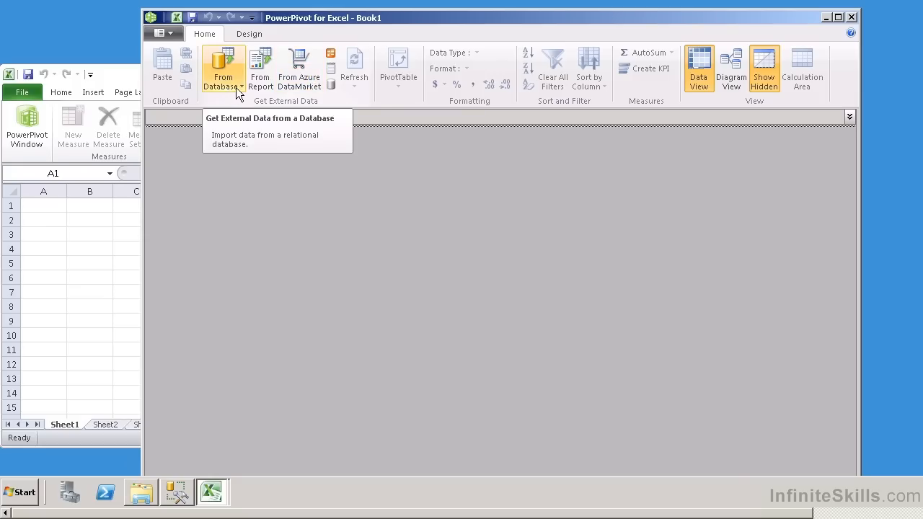
click(223, 68)
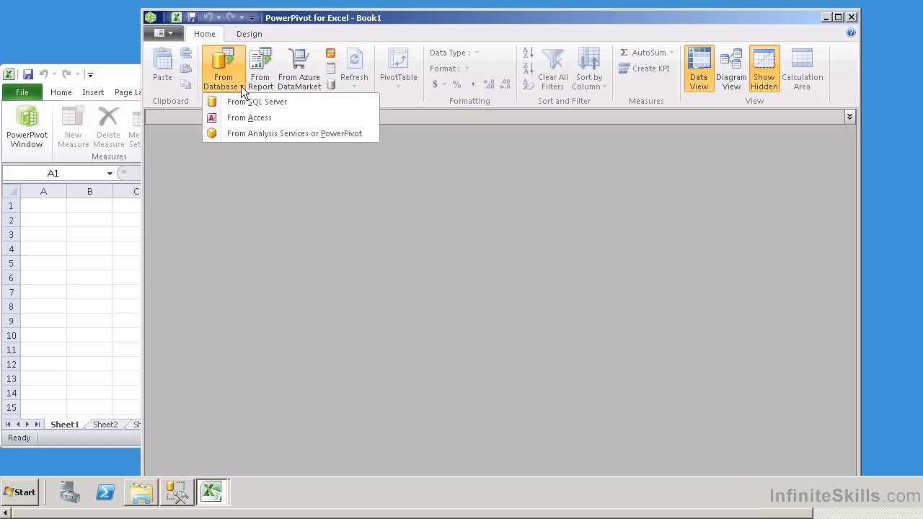
mouse_move(256, 117)
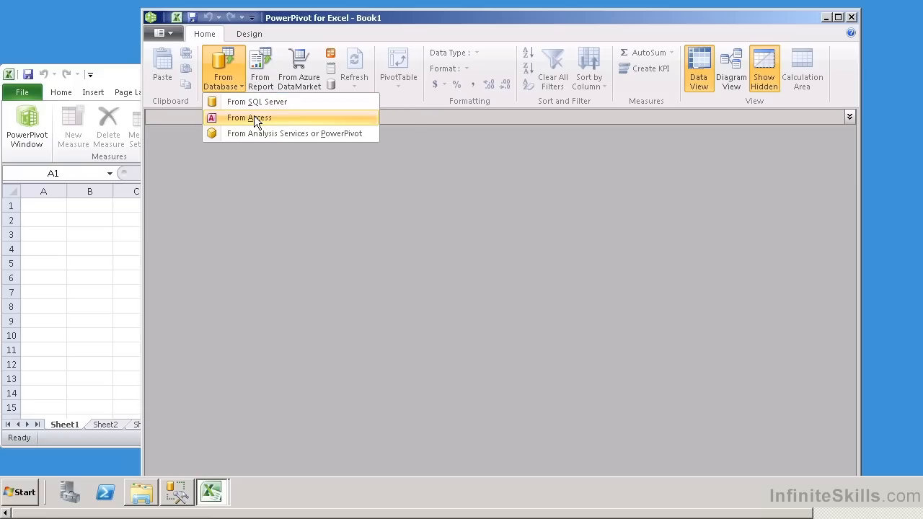
mouse_move(240, 151)
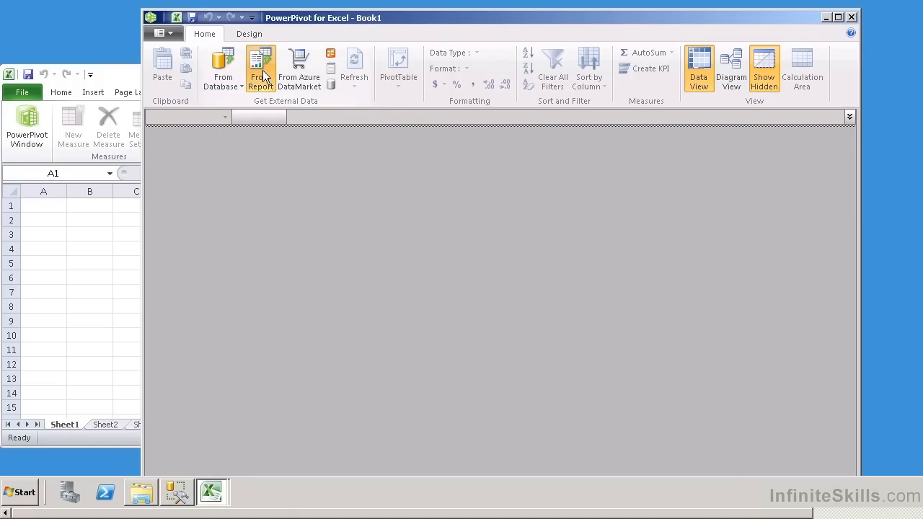
click(260, 68)
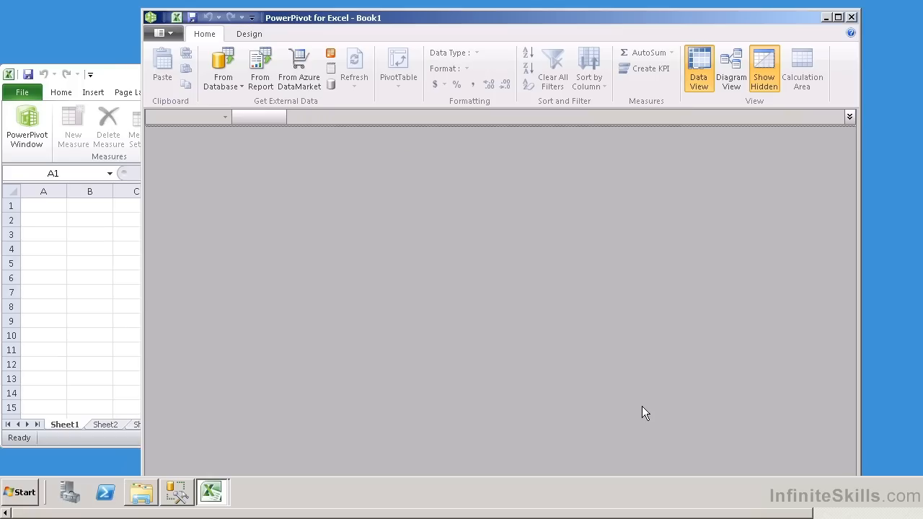
mouse_move(298, 68)
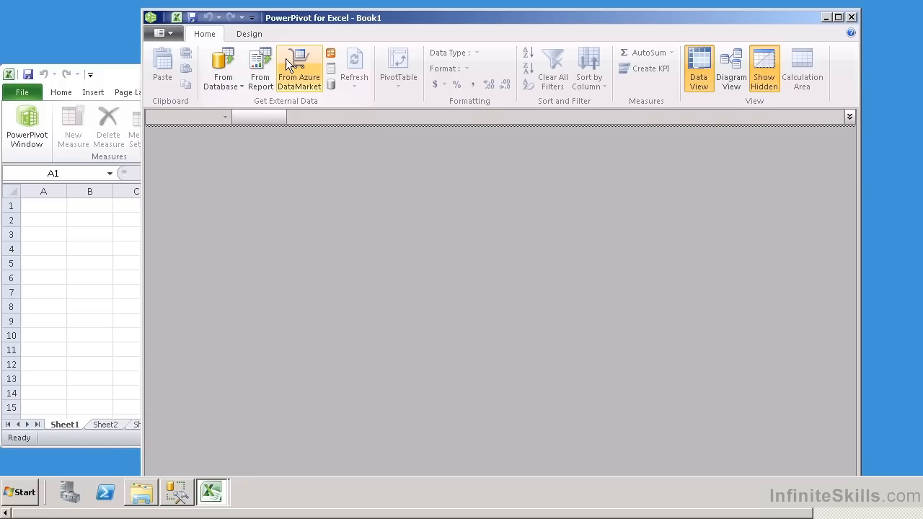
mouse_move(294, 106)
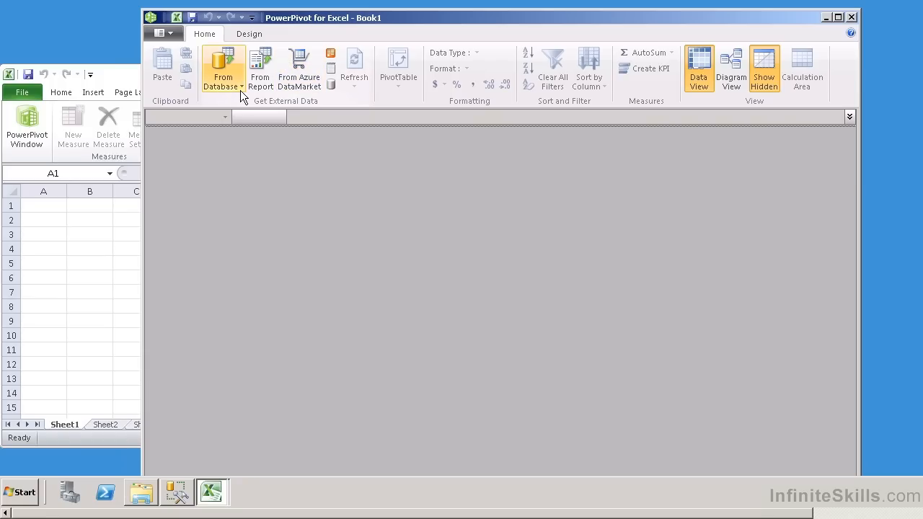
- Start a SQL Server import with server localhost and friendly name ADWSales_data
click(223, 68)
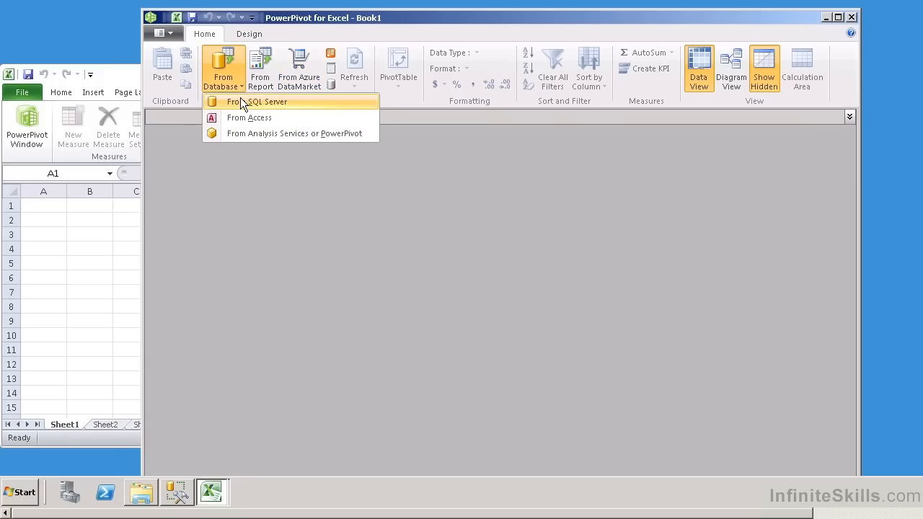
click(262, 102)
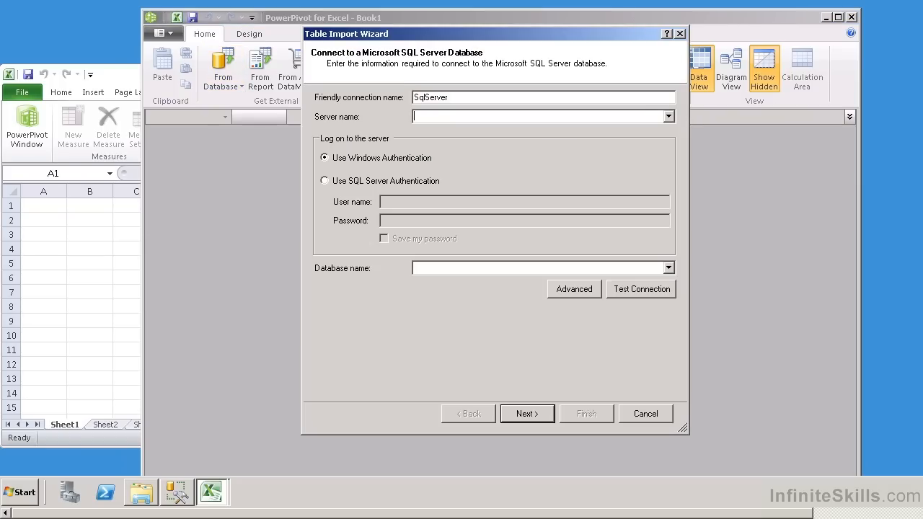
text(localhost)
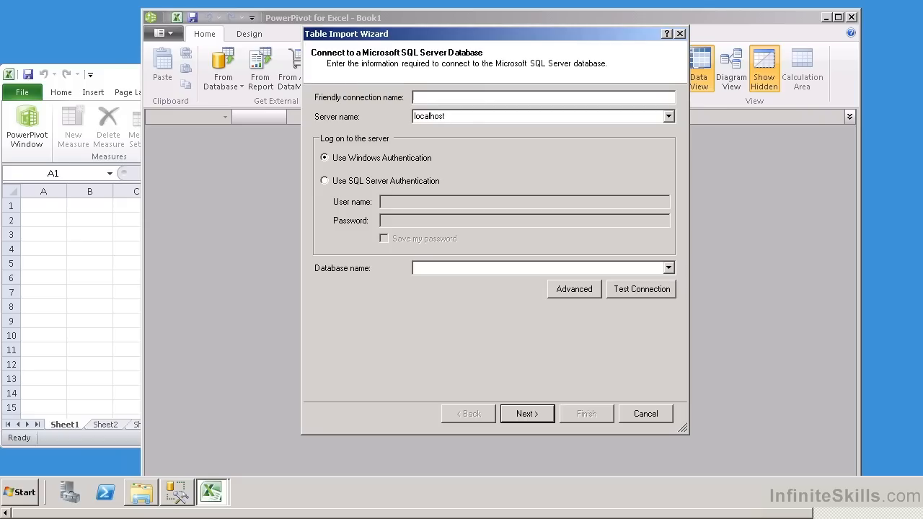
text(ADW)
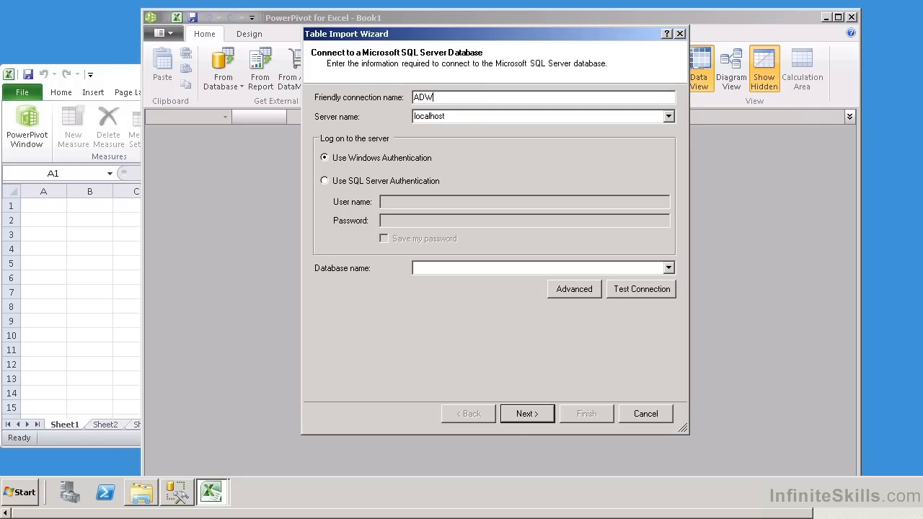
text(Sales_data)
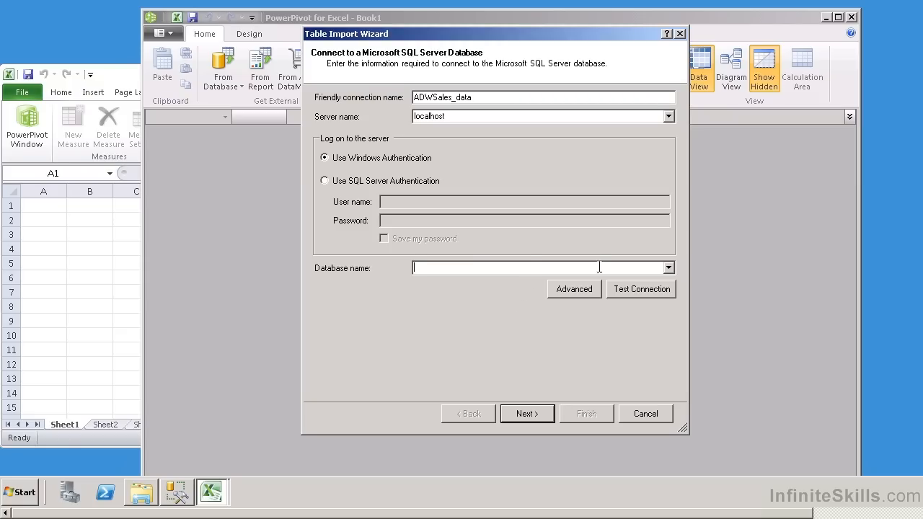
- Select the AdventureWorksDW database and confirm the connection test succeeds
click(668, 268)
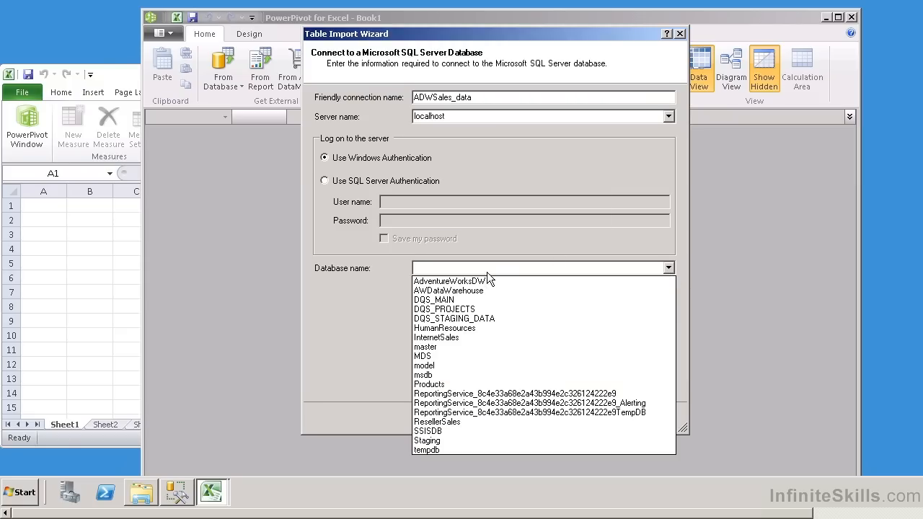
click(453, 282)
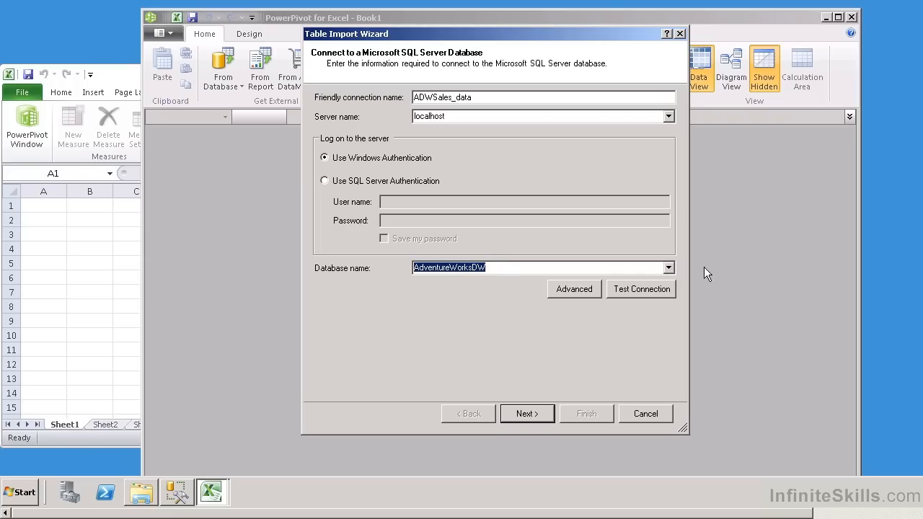
click(640, 288)
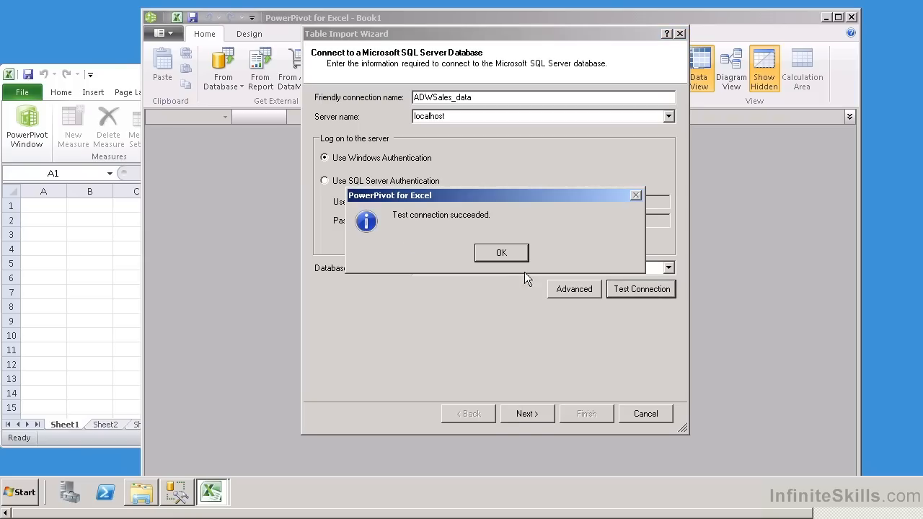
click(501, 253)
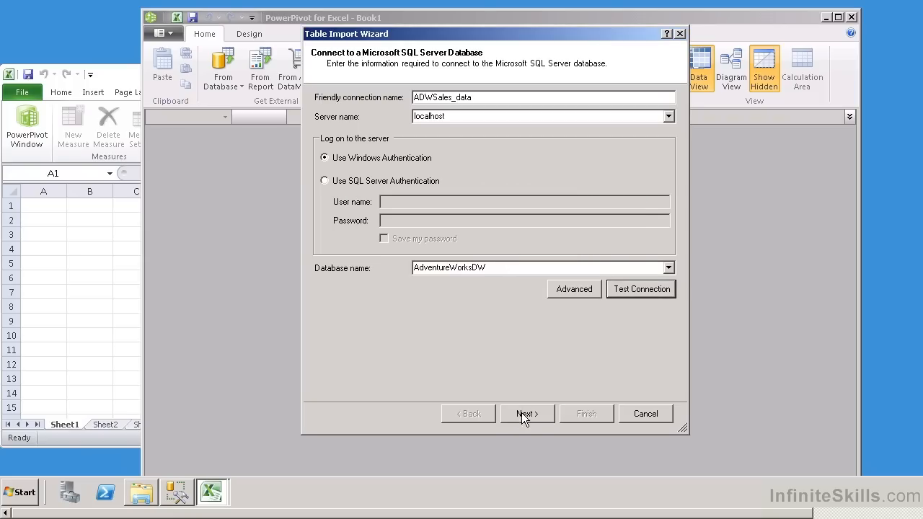
- Advance the wizard and pick 'Select from a list of tables and views' after trying 'Write a query'
click(527, 414)
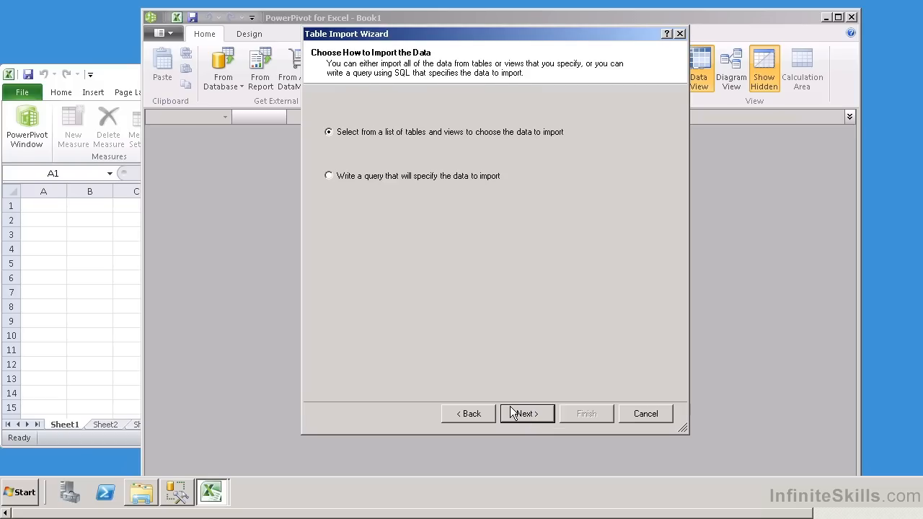
click(329, 175)
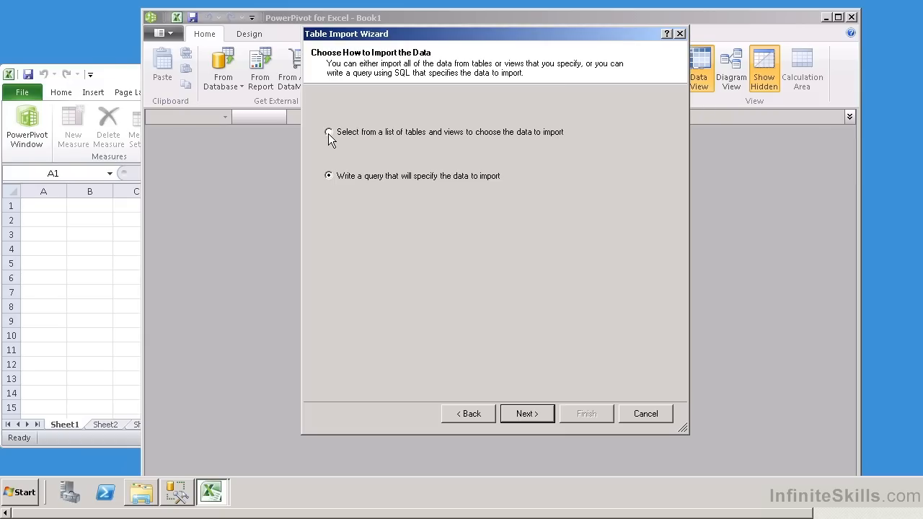
click(328, 132)
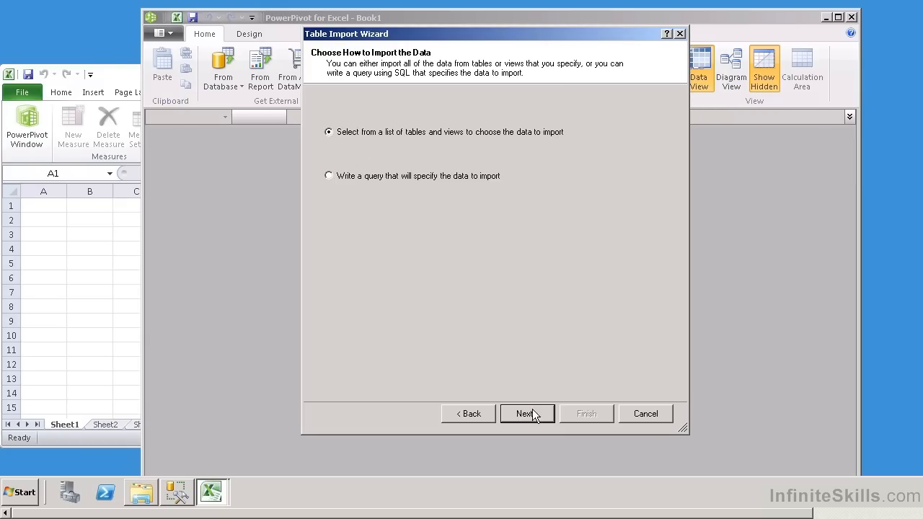
- Check DimProductCategory and DimProductSubcategory and add their related tables
click(527, 414)
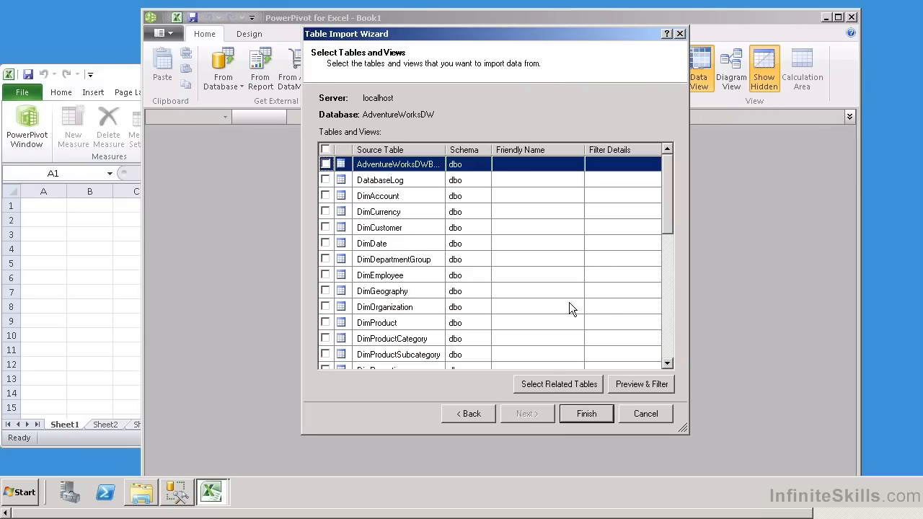
mouse_move(411, 148)
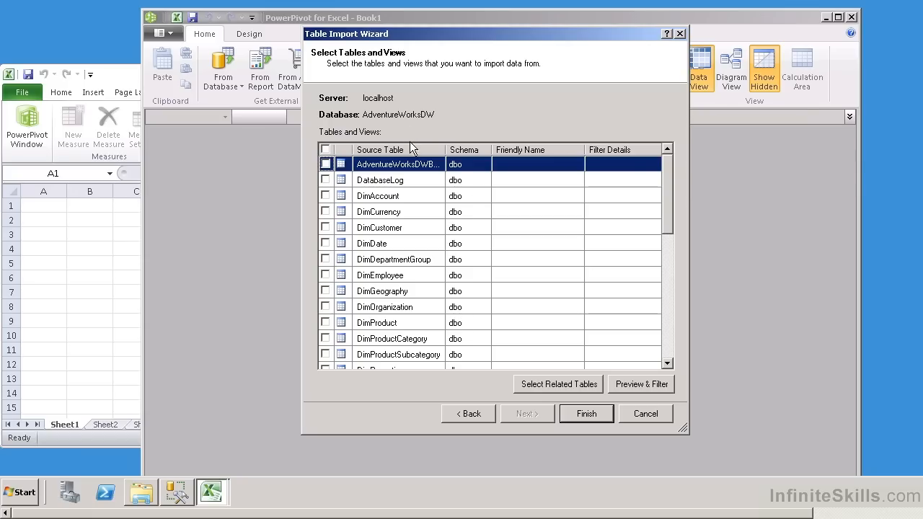
mouse_move(396, 287)
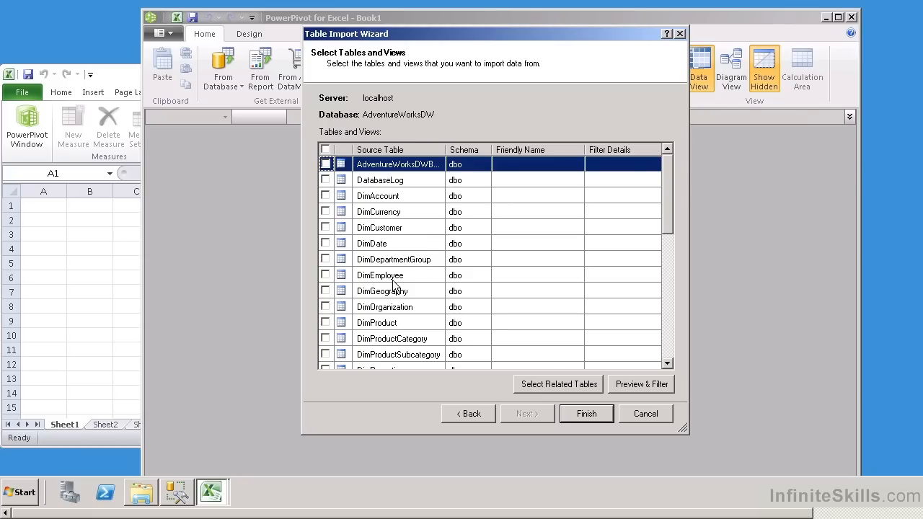
mouse_move(541, 385)
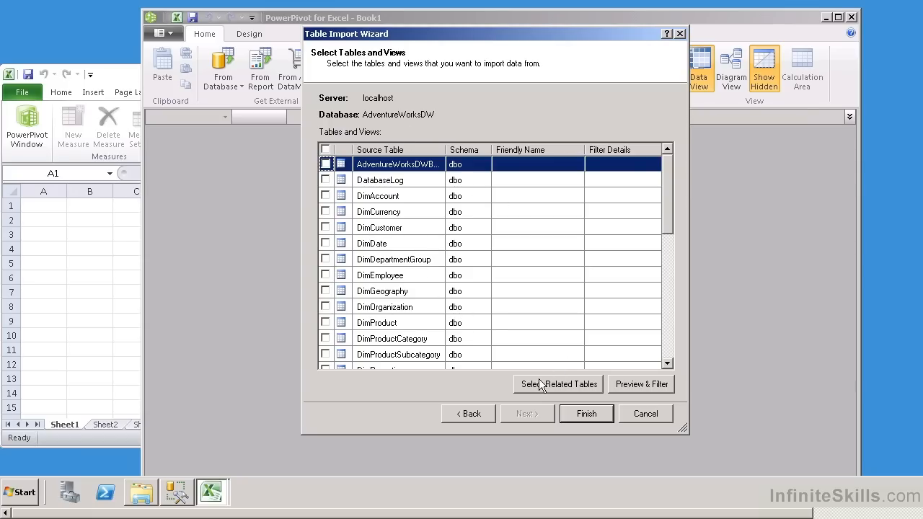
mouse_move(541, 370)
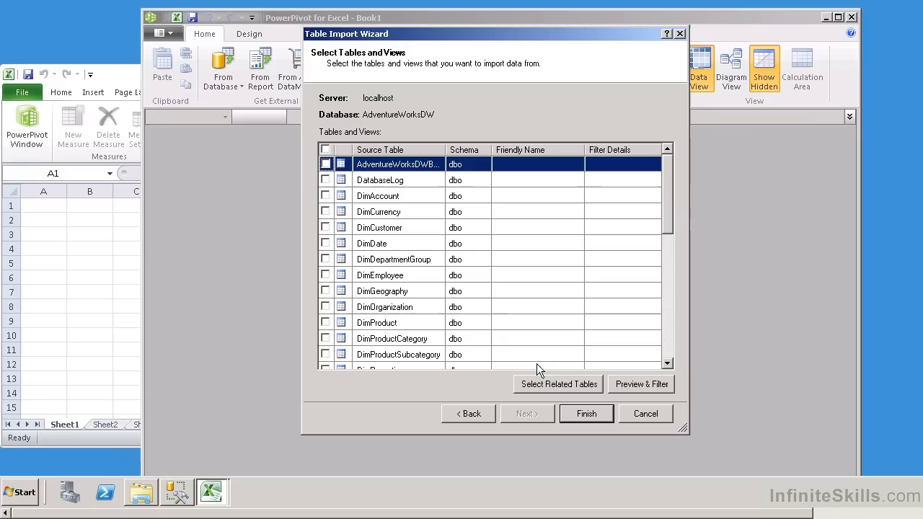
mouse_move(532, 363)
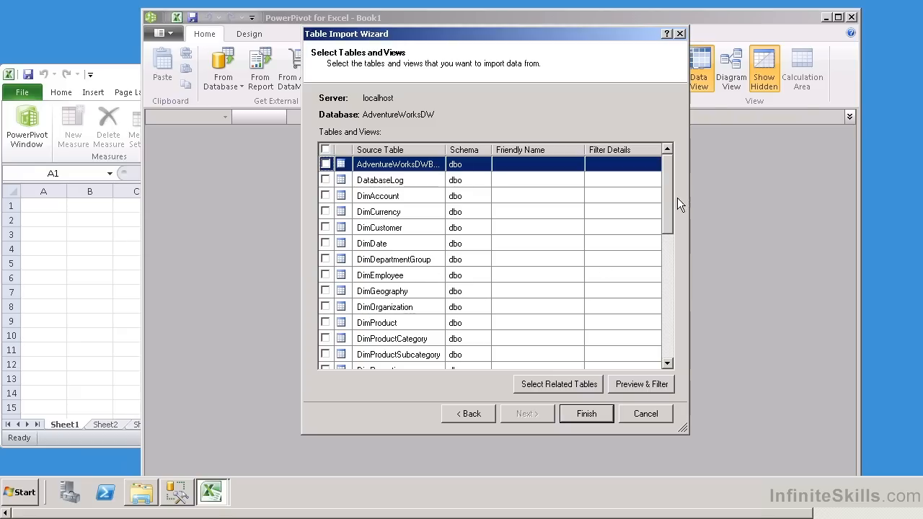
scroll(down, 3)
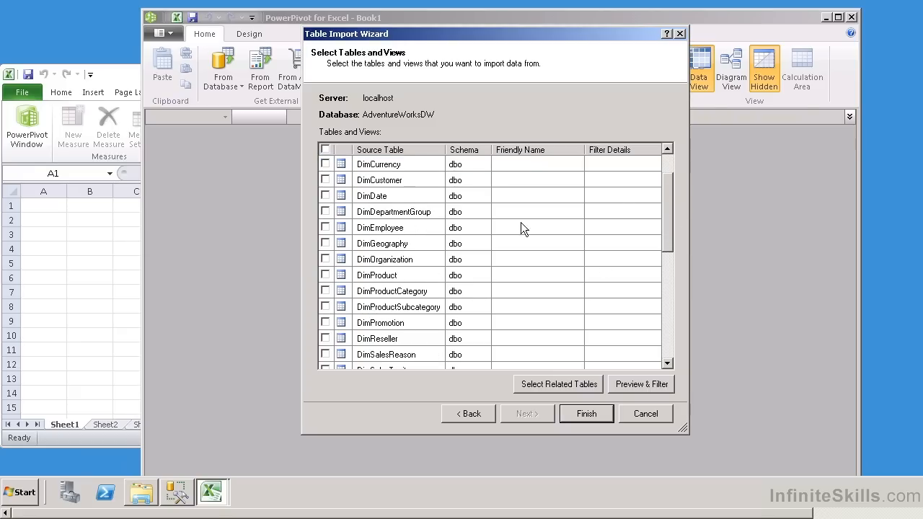
click(325, 291)
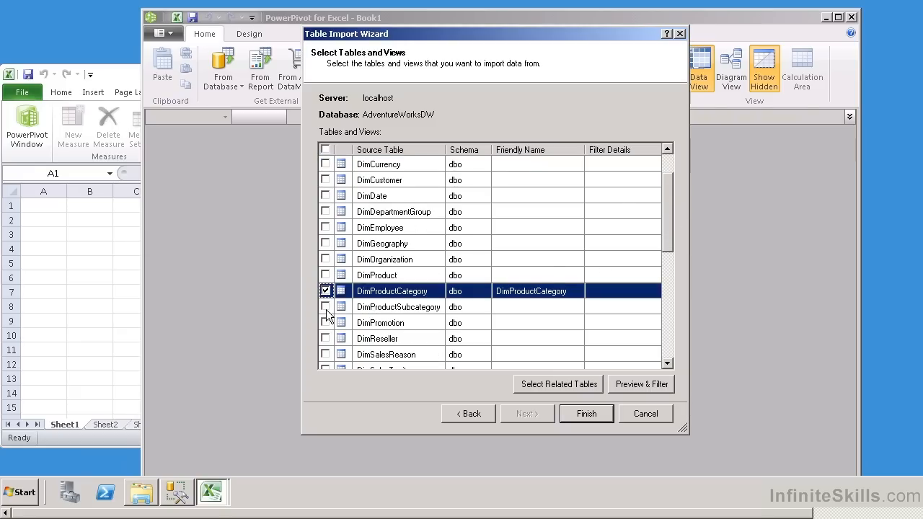
click(325, 306)
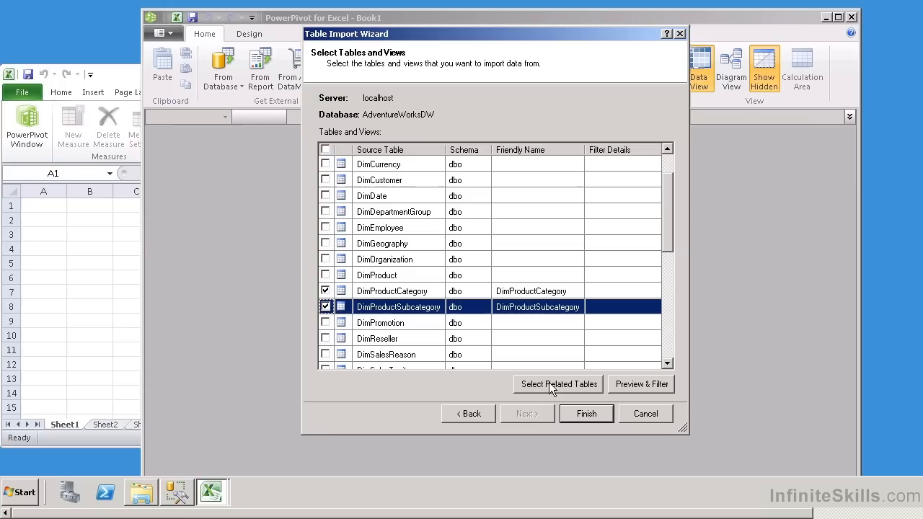
click(557, 383)
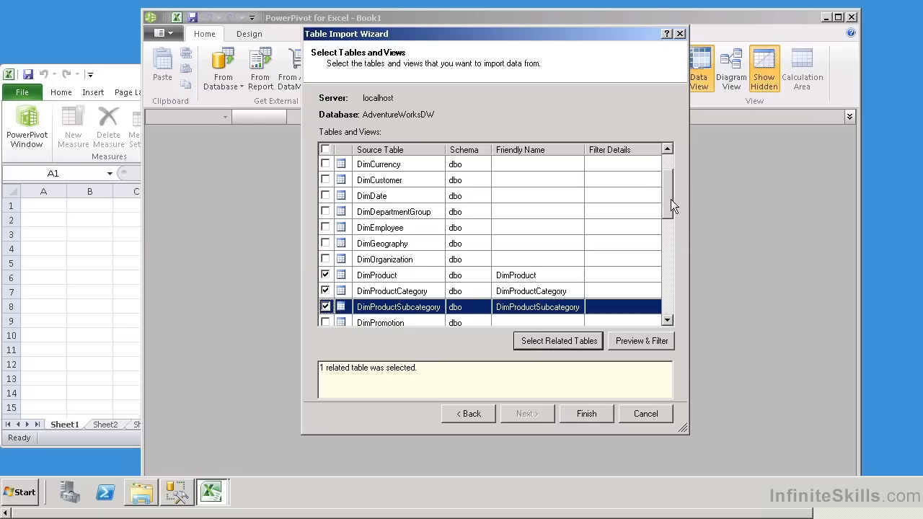
- Check FactInternetSales and FactFinance and add all their related tables
scroll(down, 3)
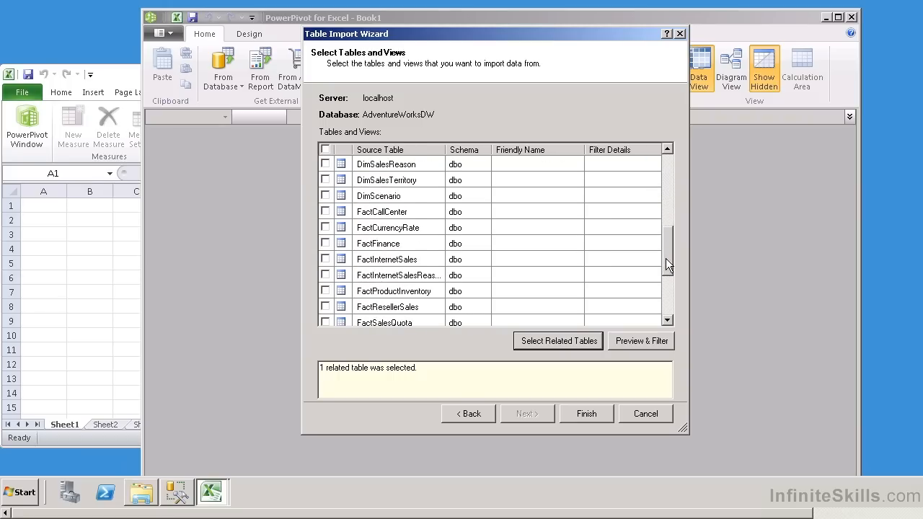
click(325, 243)
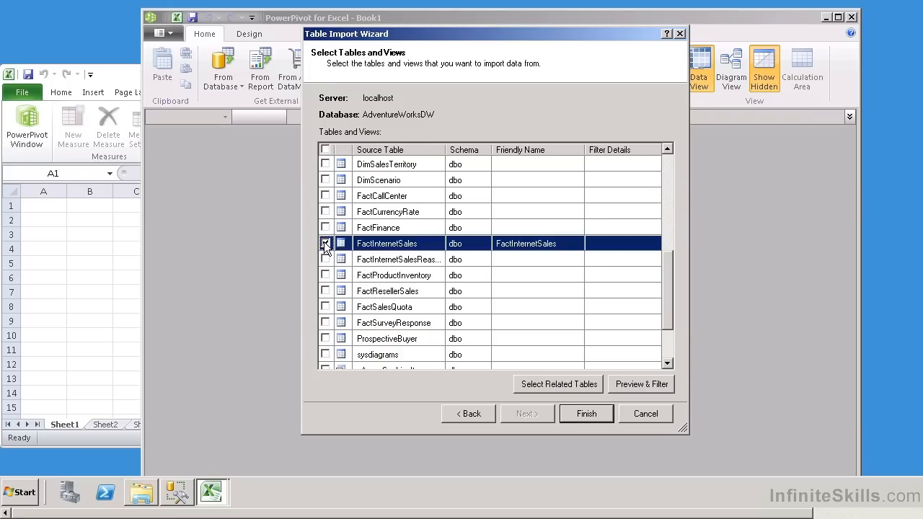
click(325, 227)
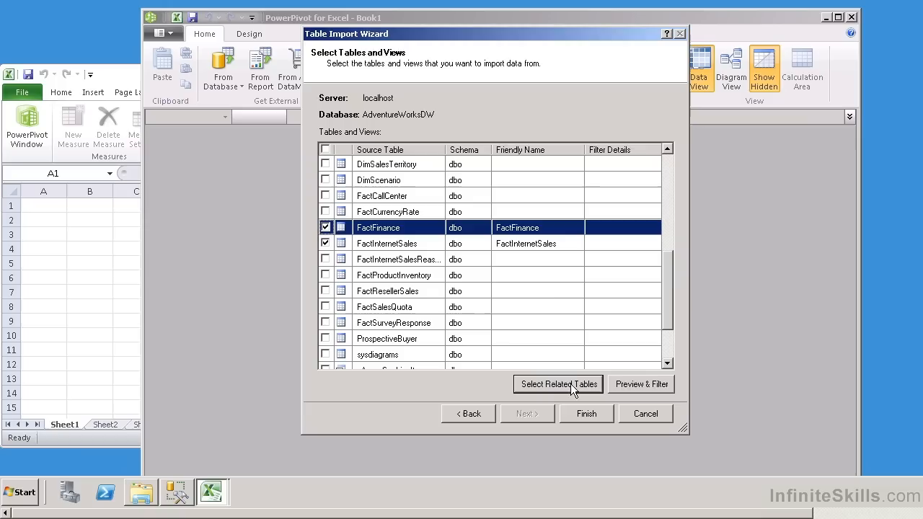
click(558, 384)
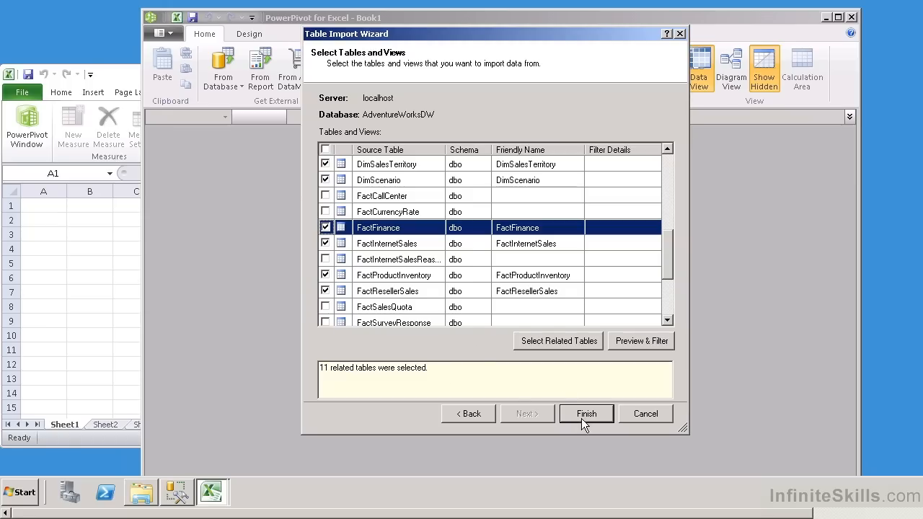
- Finish the wizard and import all 16 selected tables
click(586, 413)
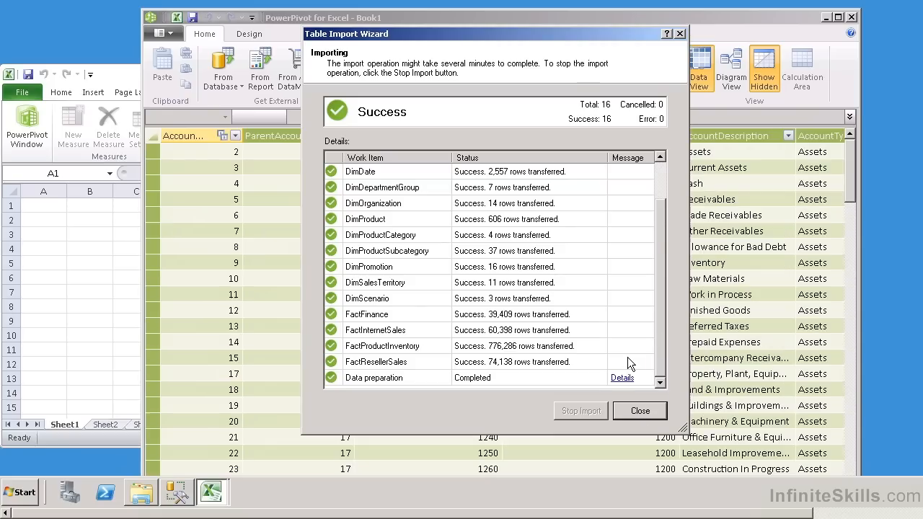
- Close the import results and select a cell in the AccountType column
click(639, 410)
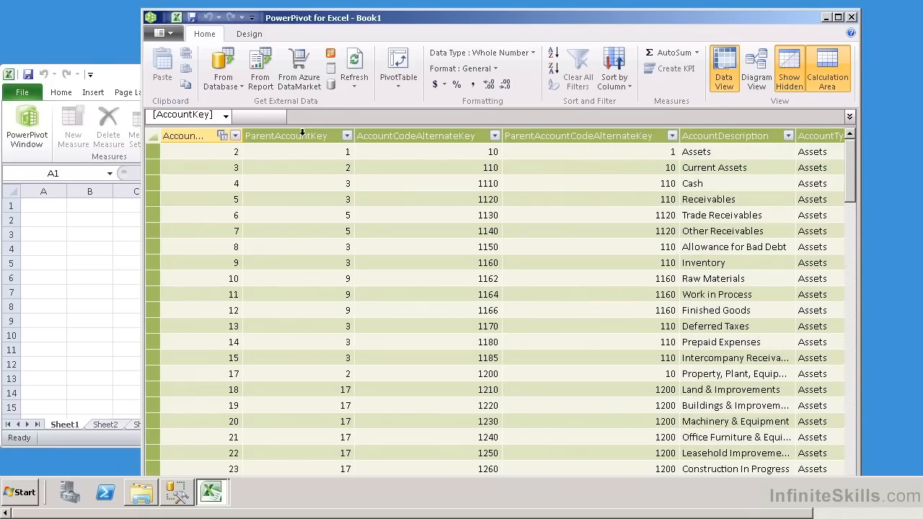
click(491, 136)
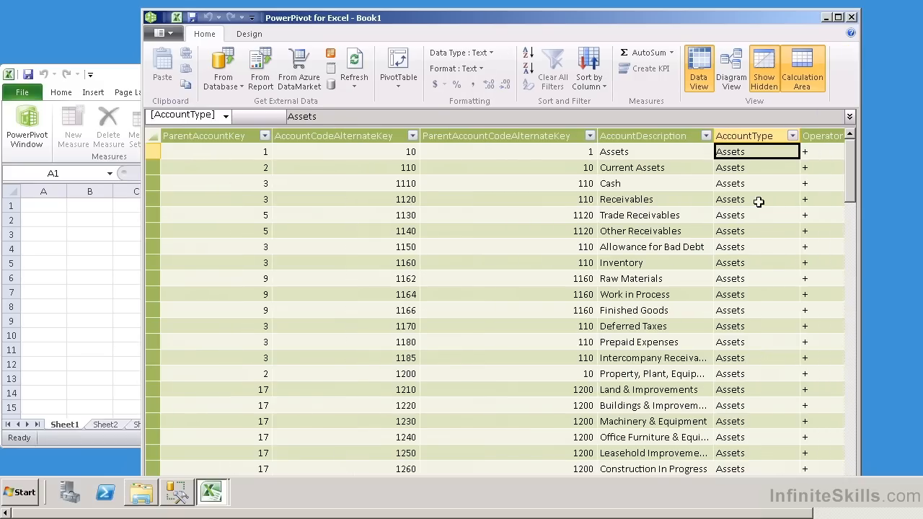
mouse_move(793, 136)
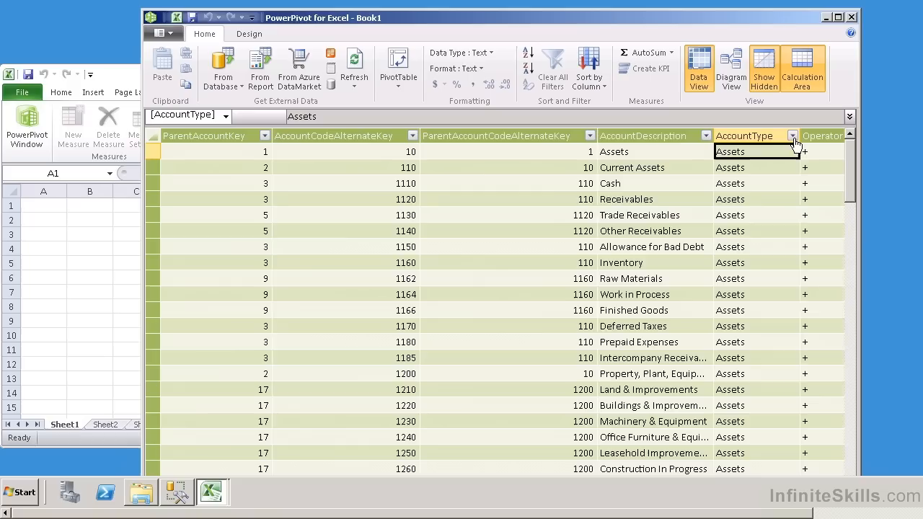
- Filter AccountType to Expenditures and Liabilities, then switch to Diagram View
click(793, 136)
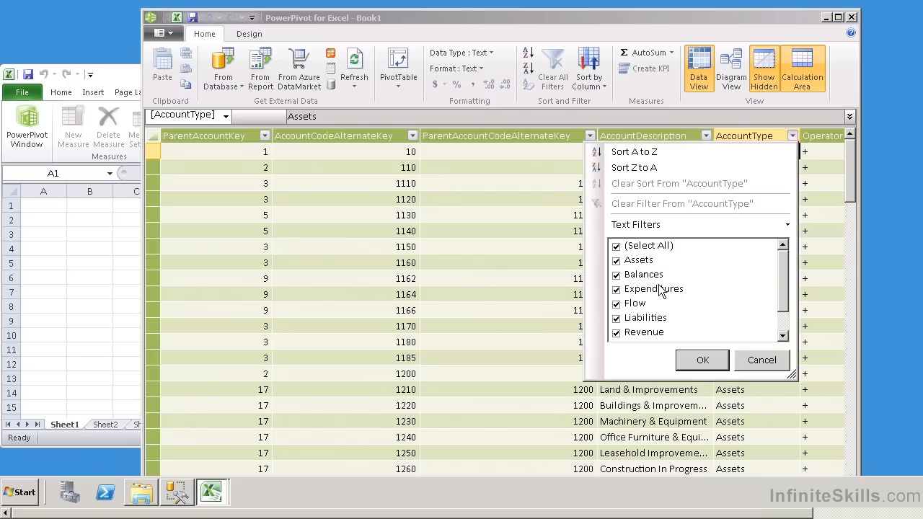
mouse_move(618, 261)
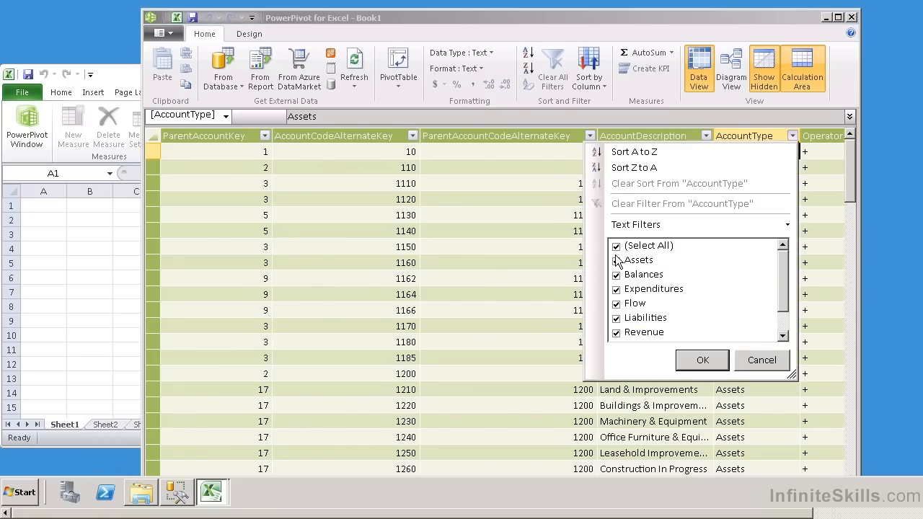
click(616, 245)
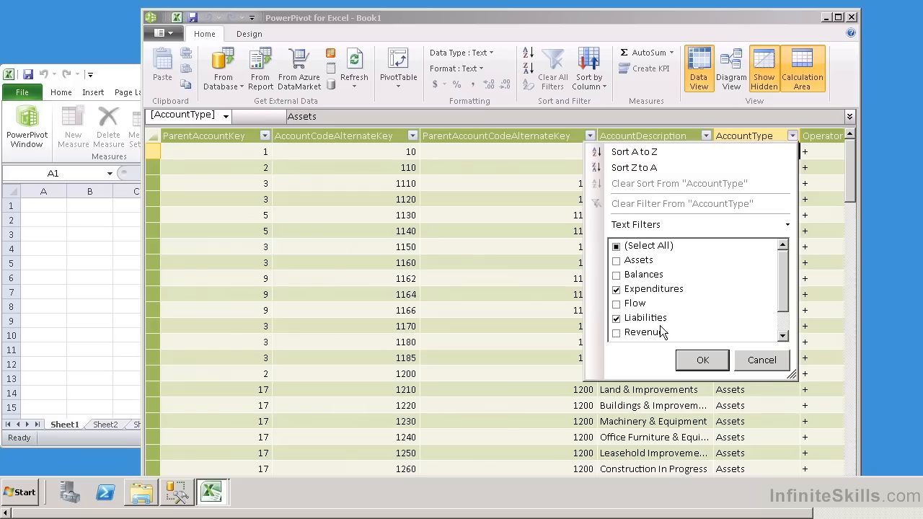
scroll(down, 3)
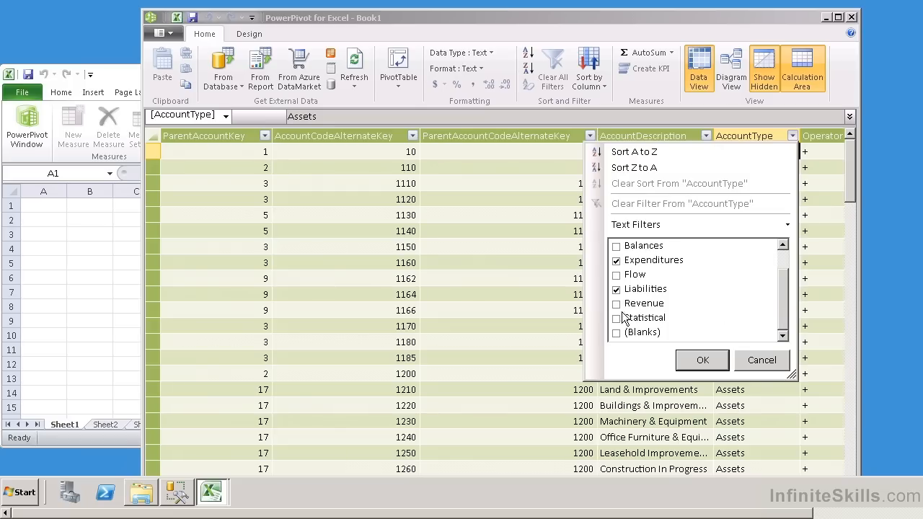
click(702, 360)
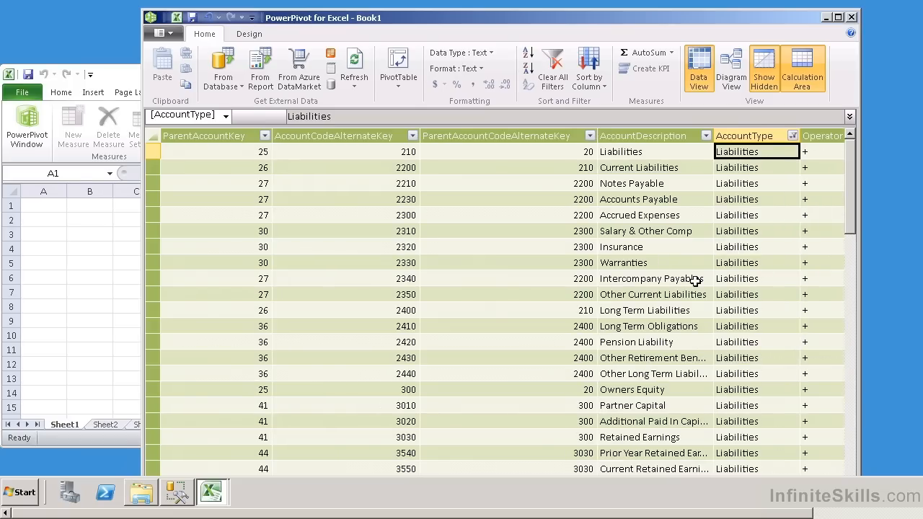
mouse_move(806, 303)
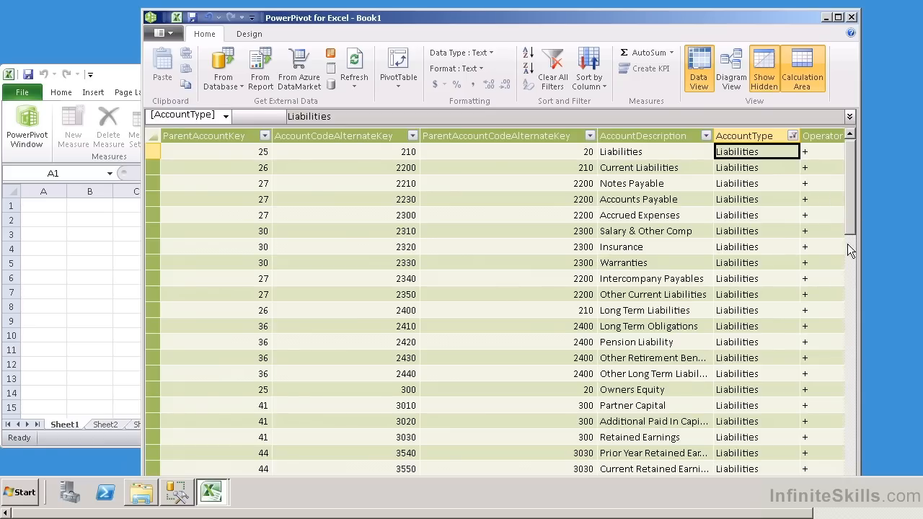
scroll(down, 3)
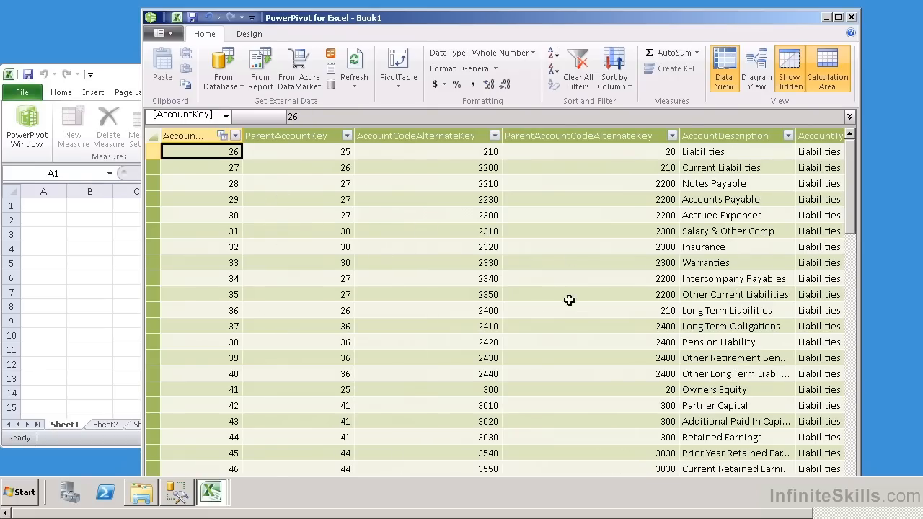
mouse_move(432, 184)
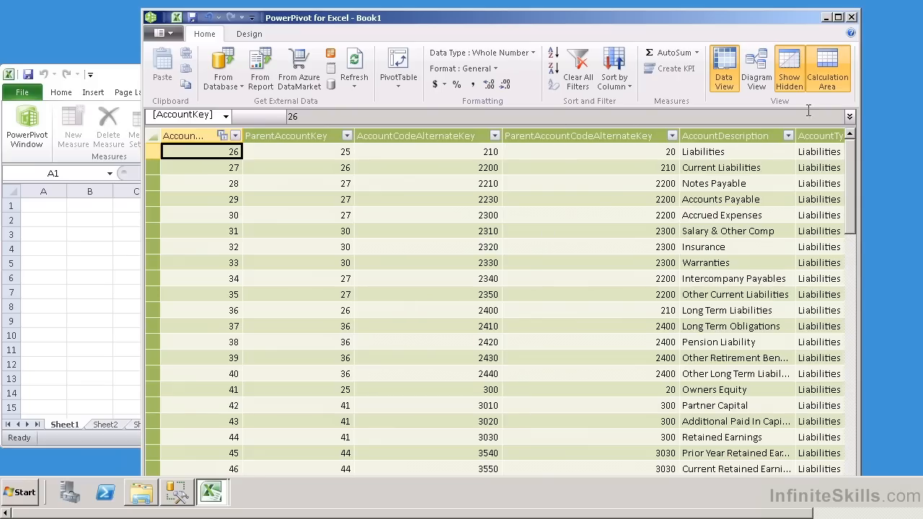
click(590, 168)
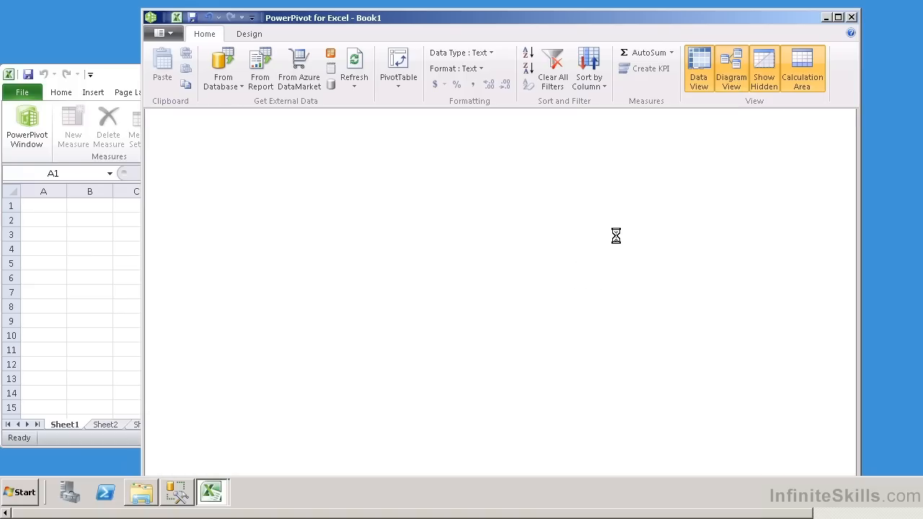
click(730, 69)
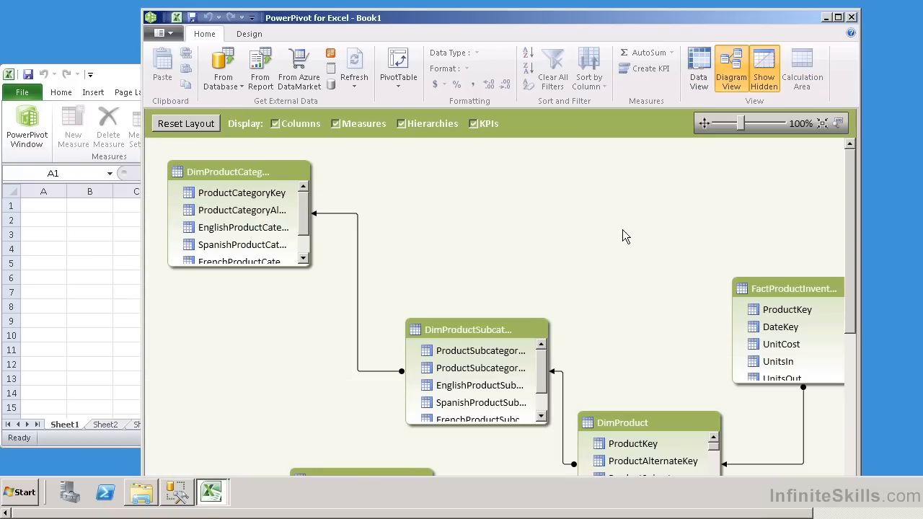
mouse_move(240, 172)
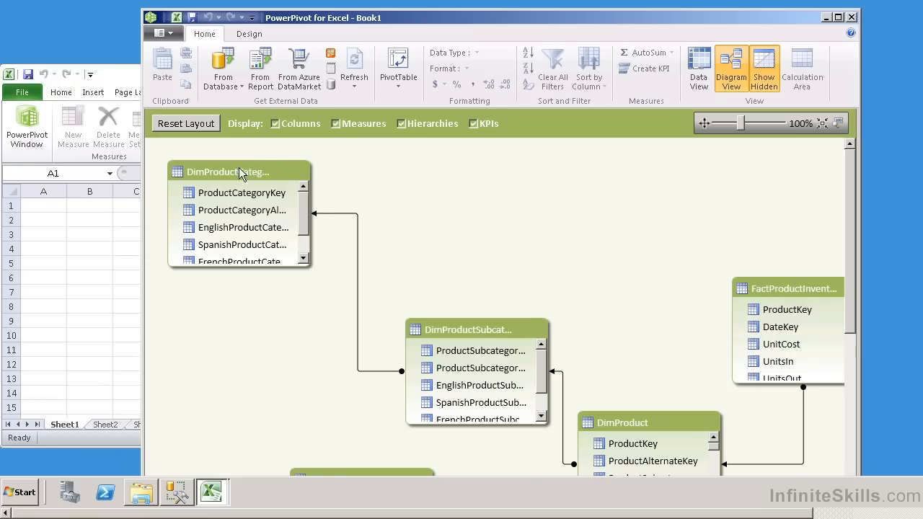
mouse_move(464, 341)
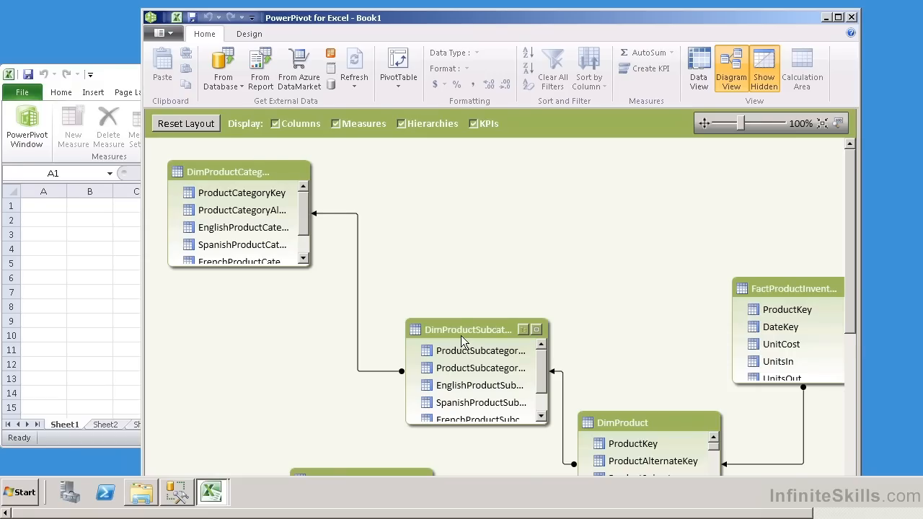
mouse_move(281, 132)
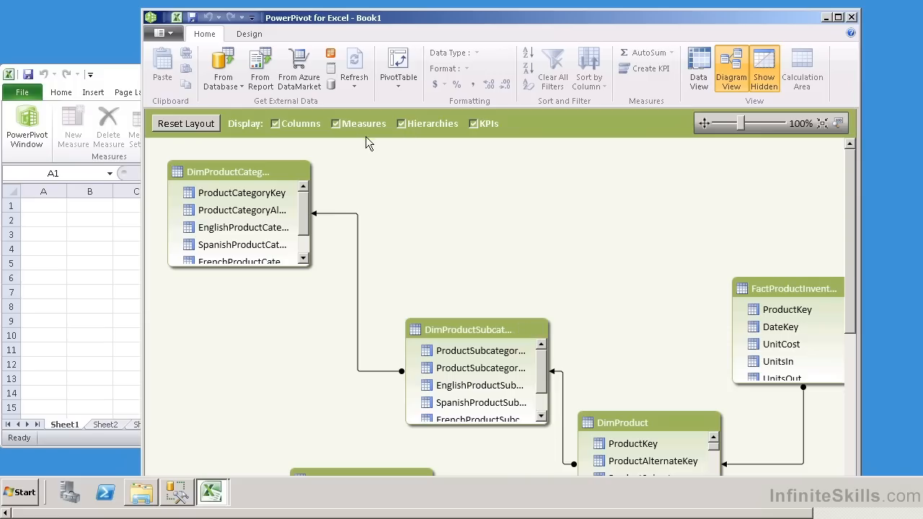
mouse_move(491, 183)
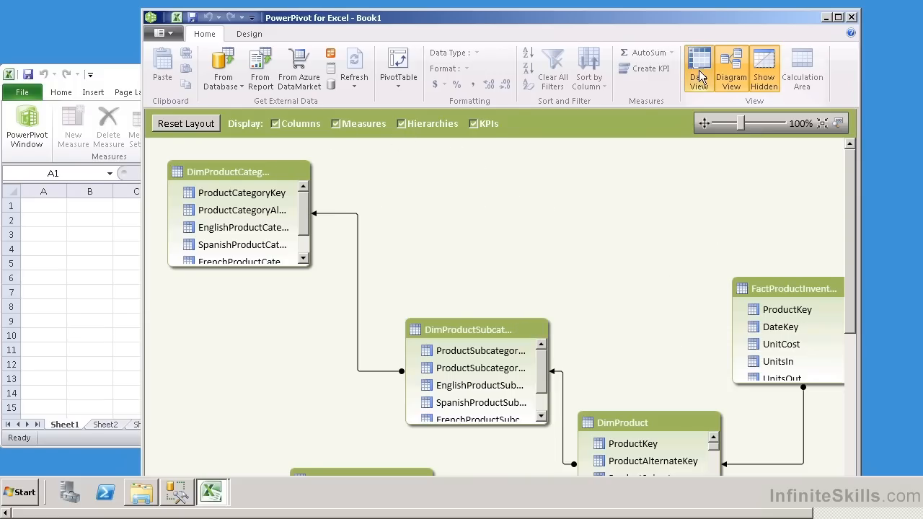
- Return to the data grid and choose PivotChart from the PivotTable dropdown
click(699, 67)
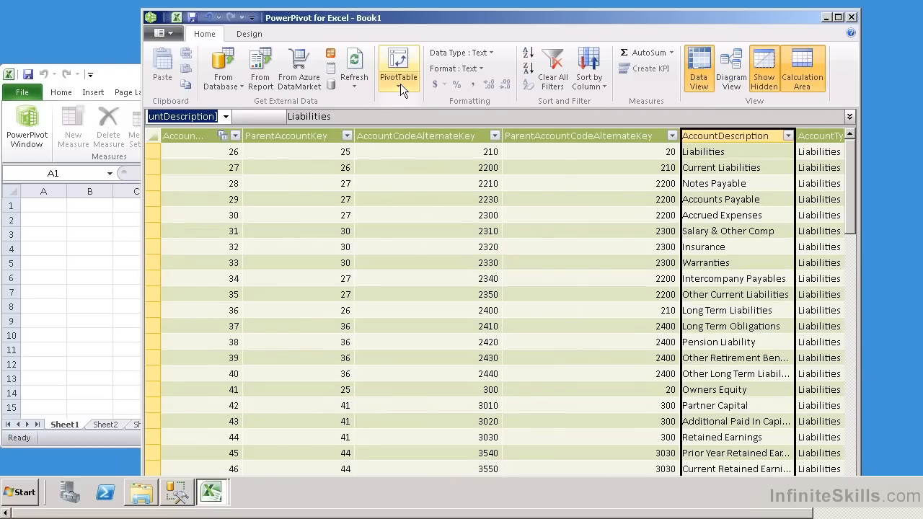
click(398, 69)
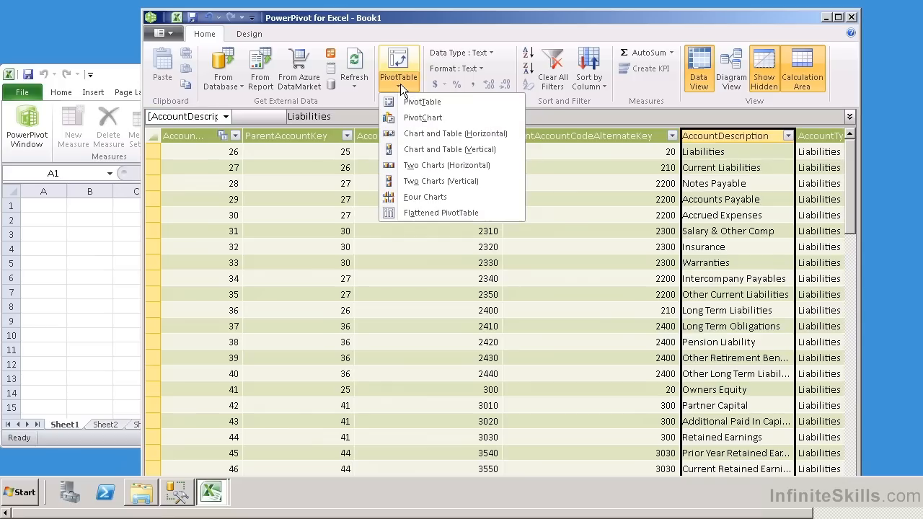
mouse_move(423, 117)
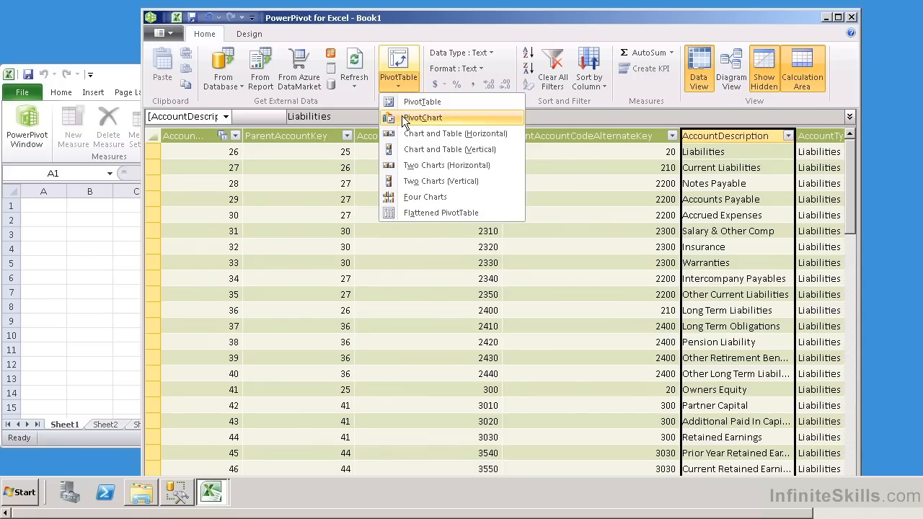
mouse_move(416, 124)
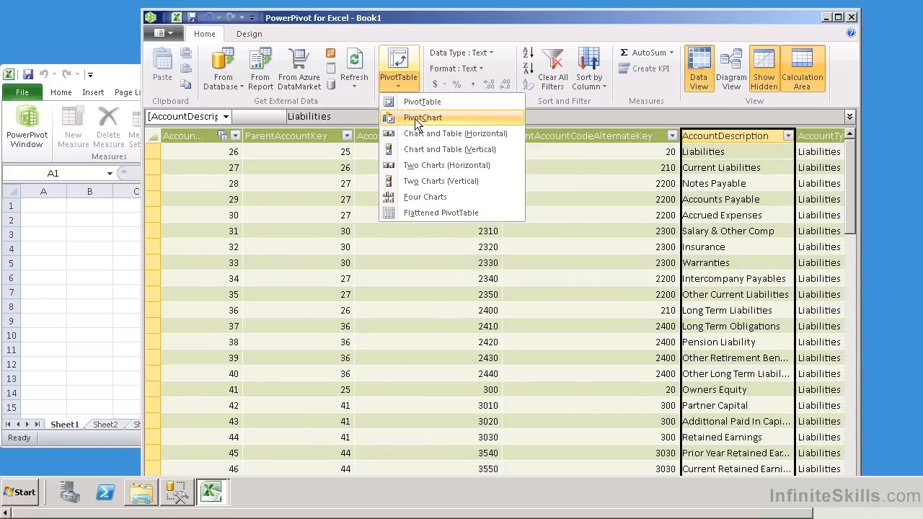
click(422, 118)
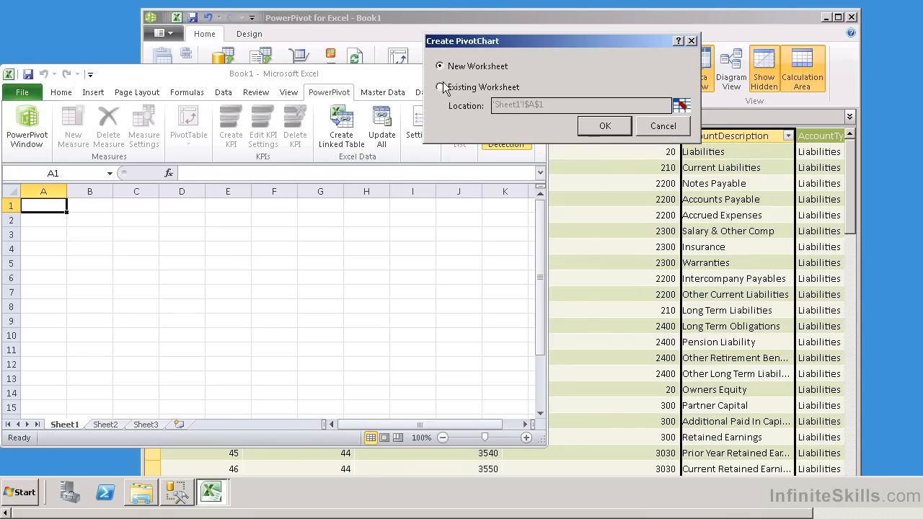
- Create the PivotChart on the existing worksheet at 'Sheet1'!$A$1
click(440, 87)
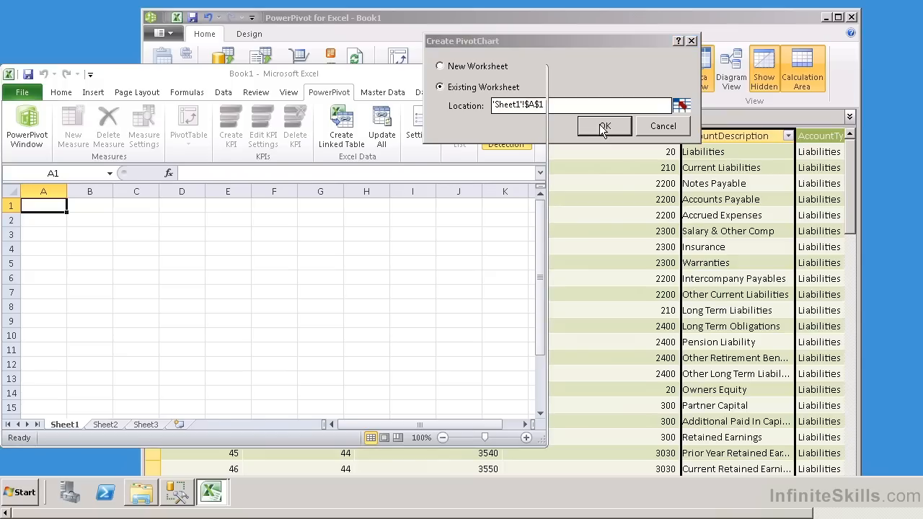
click(604, 126)
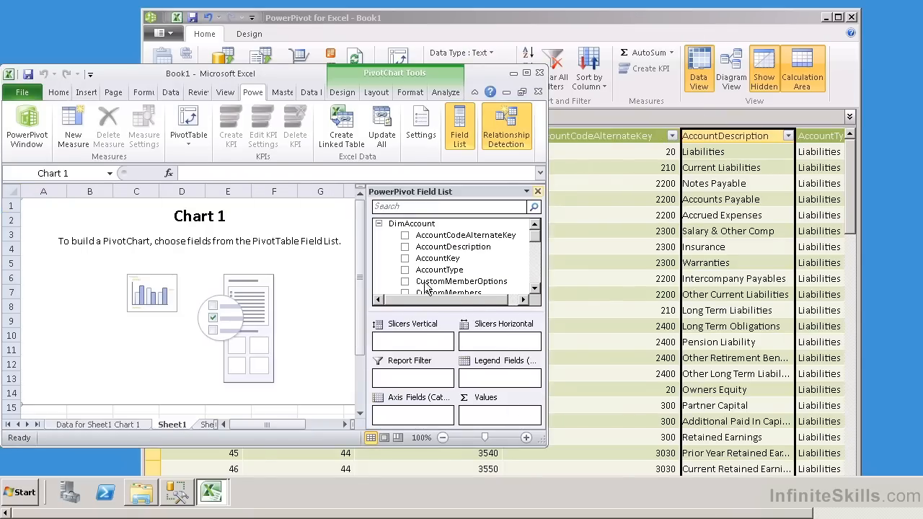
mouse_move(422, 346)
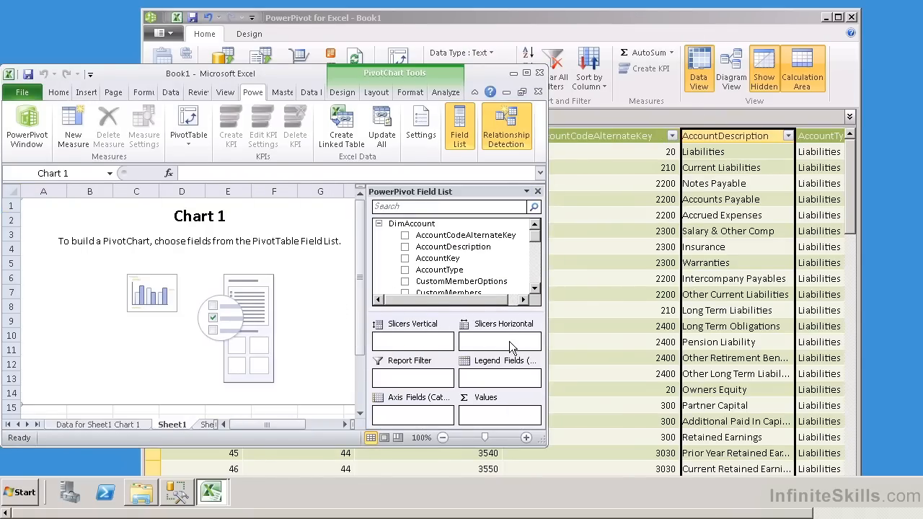
mouse_move(516, 389)
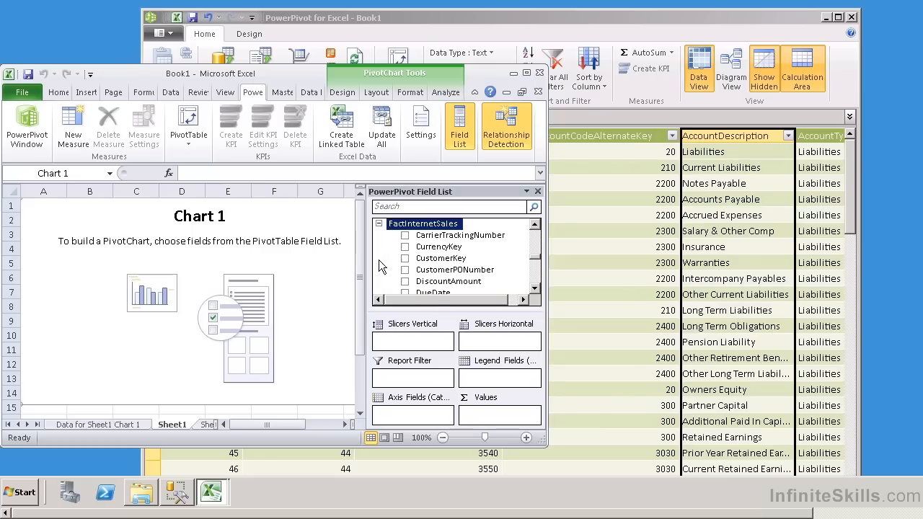
mouse_move(527, 272)
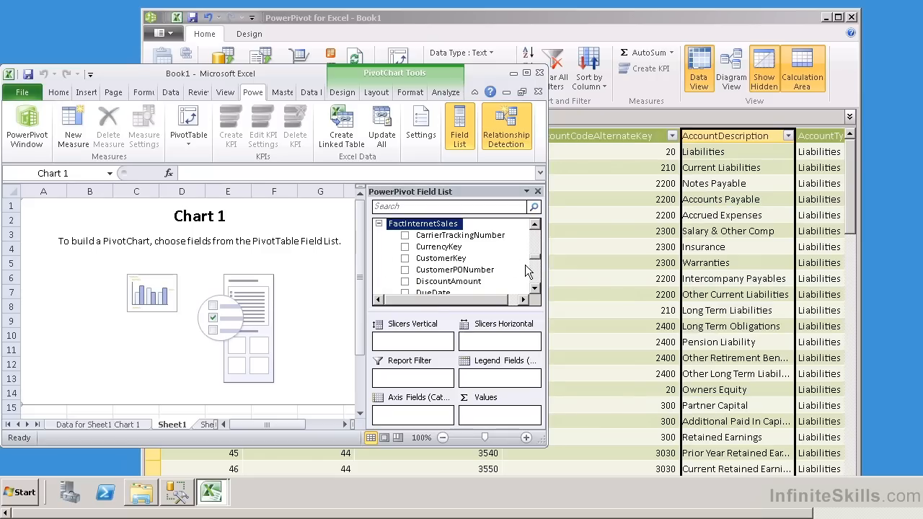
- Add CustomerPONumber, OrderQuantity, TotalProductCost, UnitPrice and UnitPriceDiscountPct from FactInternetSales to Chart 1
click(404, 270)
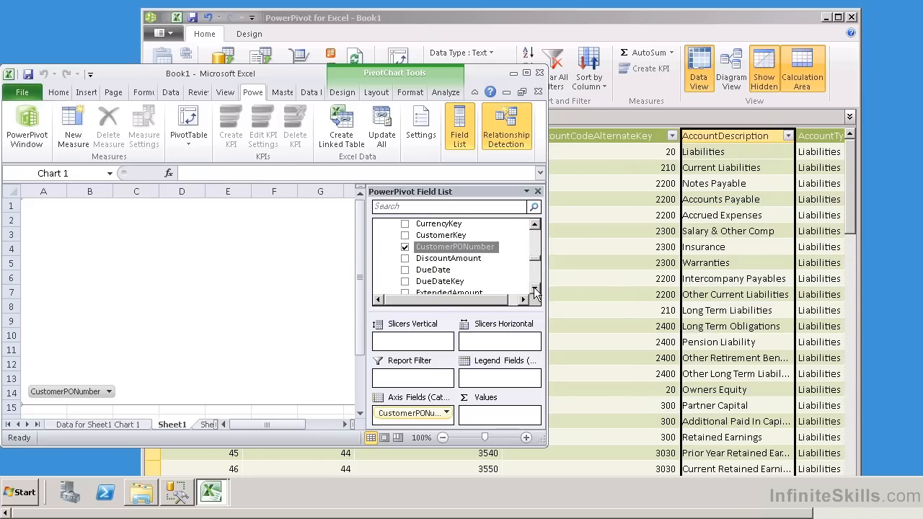
scroll(down, 3)
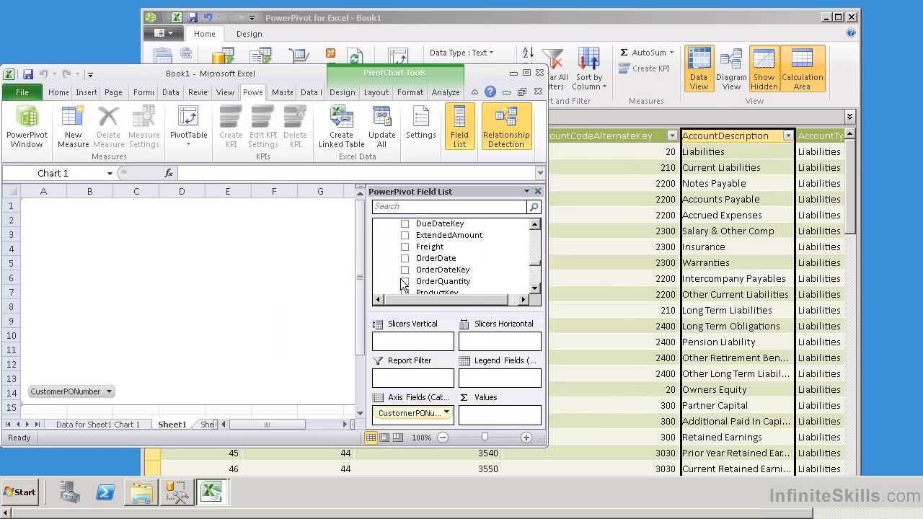
click(405, 281)
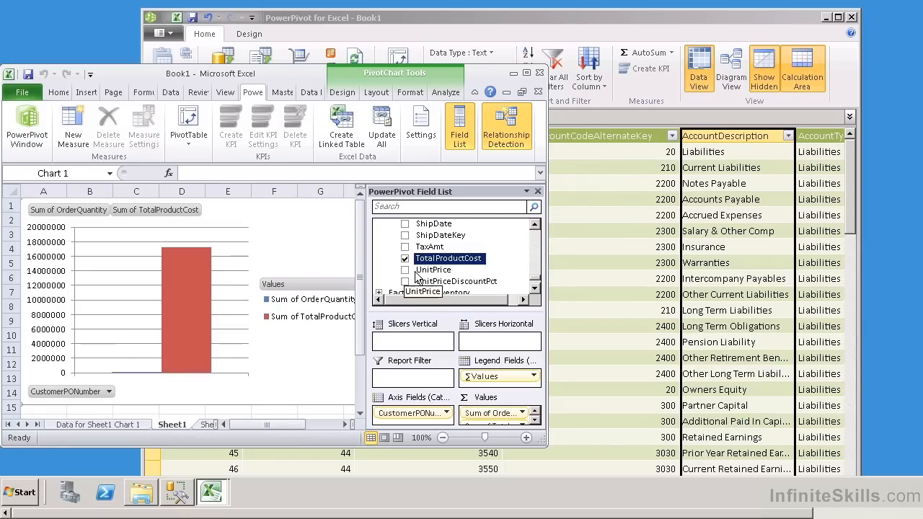
click(405, 270)
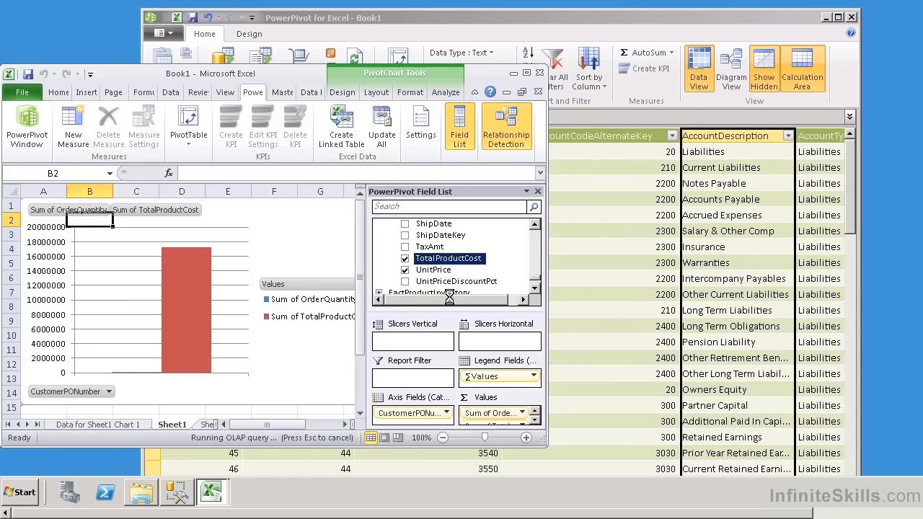
click(406, 269)
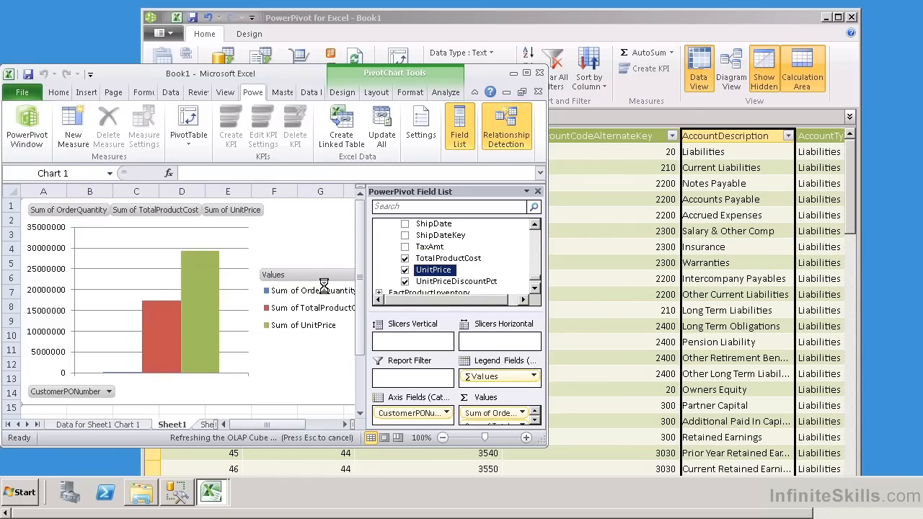
click(406, 282)
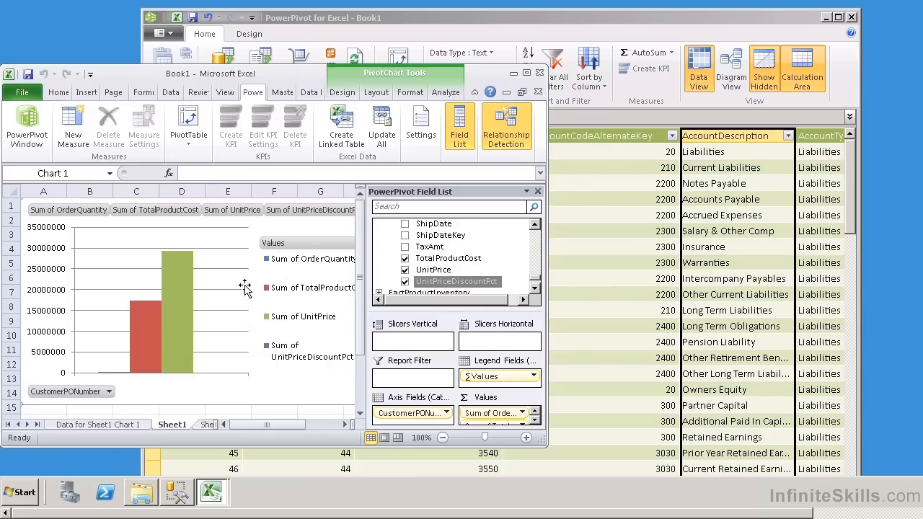
mouse_move(287, 321)
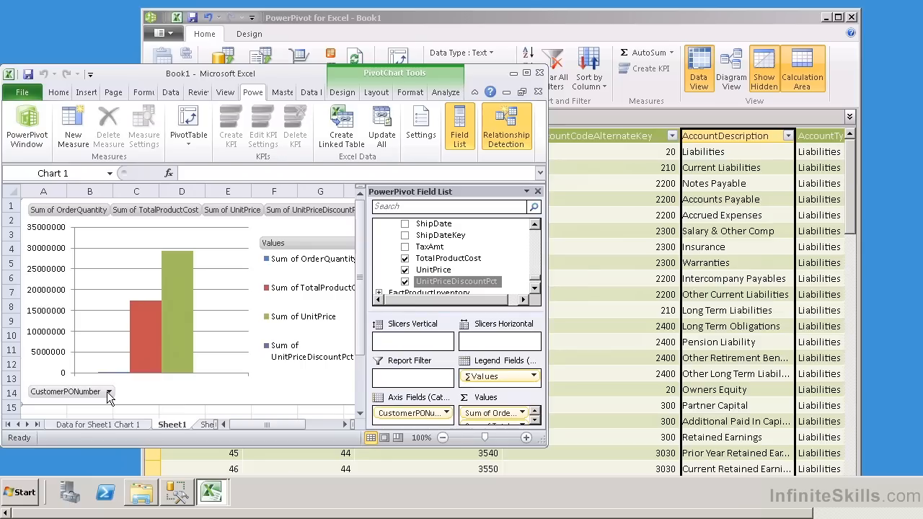
mouse_move(109, 395)
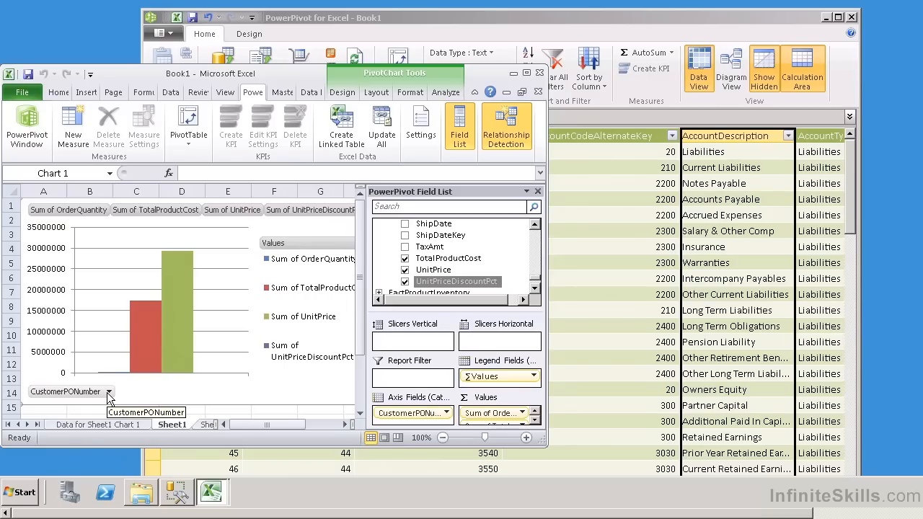
mouse_move(97, 151)
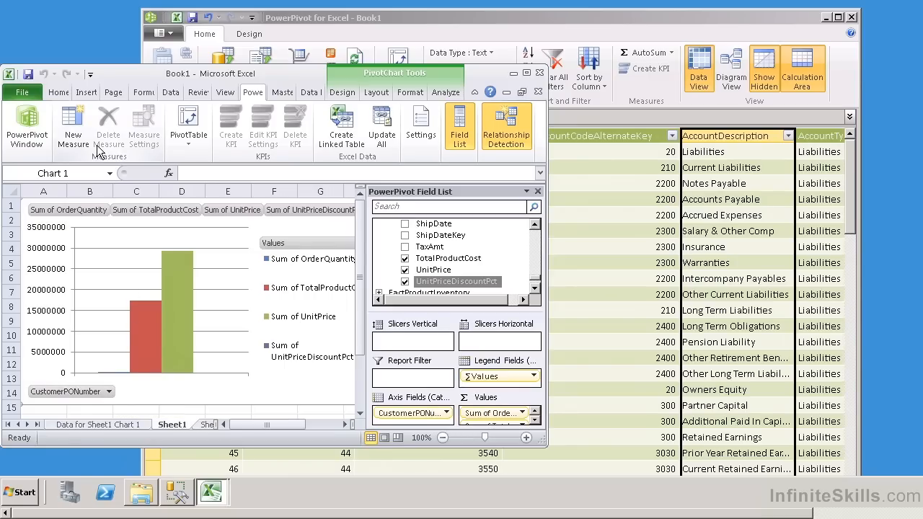
mouse_move(108, 123)
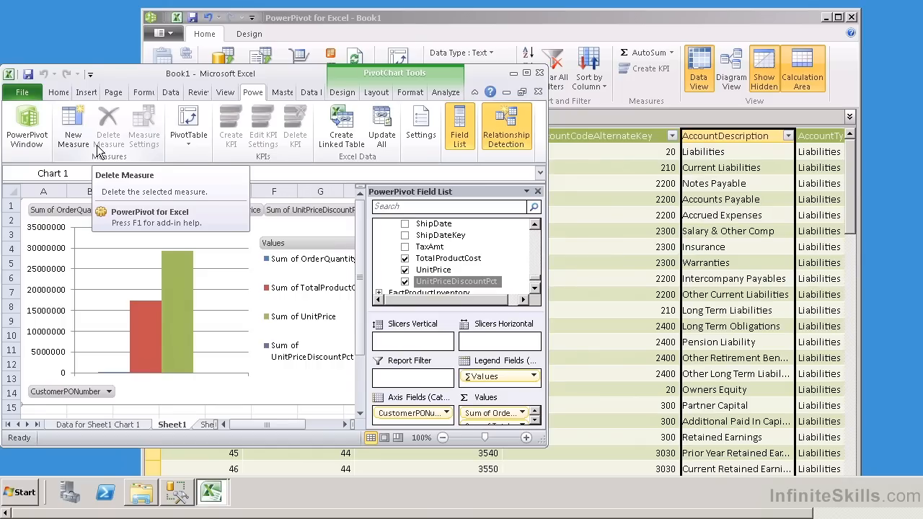
mouse_move(468, 336)
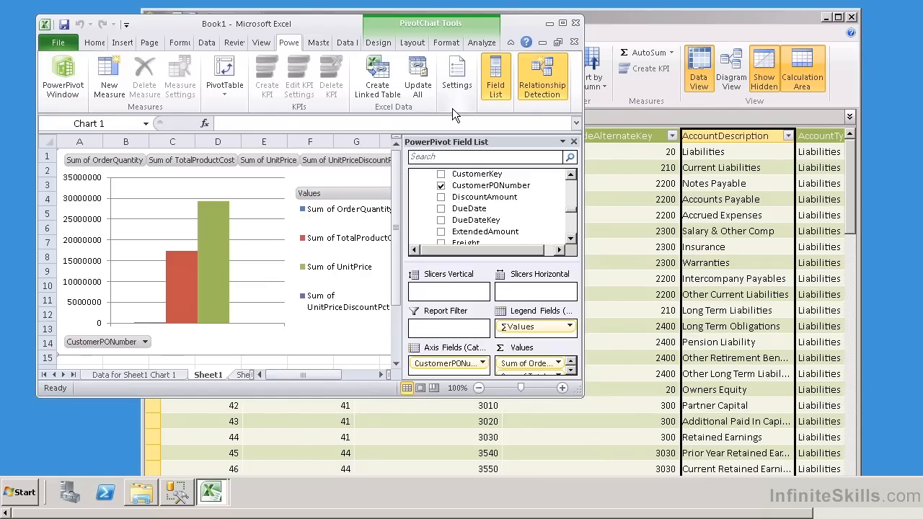
mouse_move(224, 76)
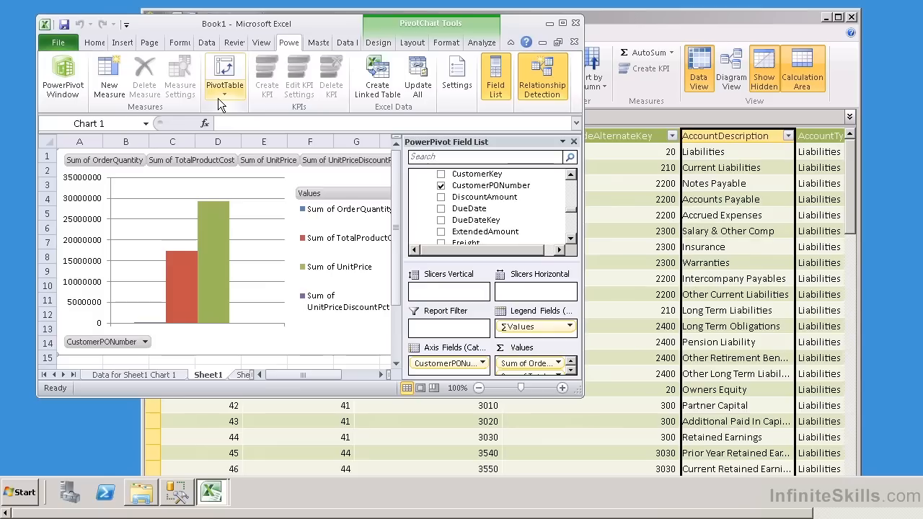
mouse_move(225, 76)
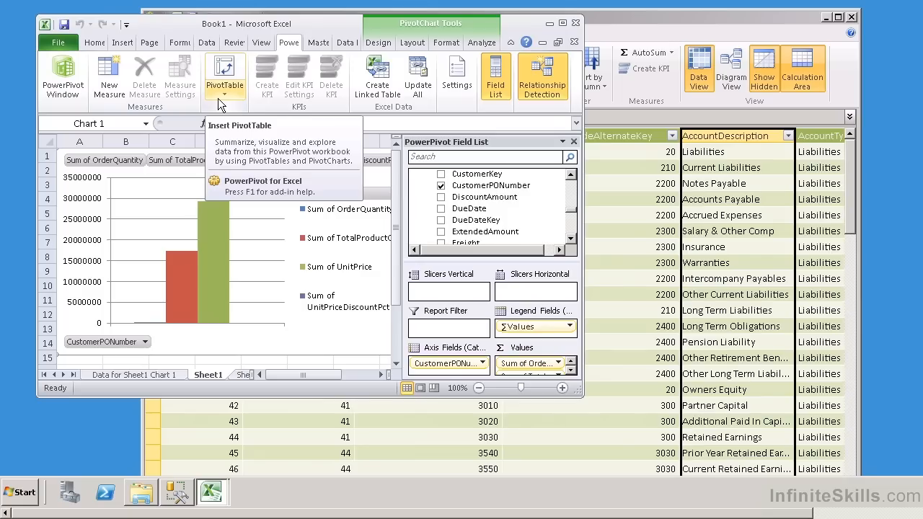
mouse_move(227, 105)
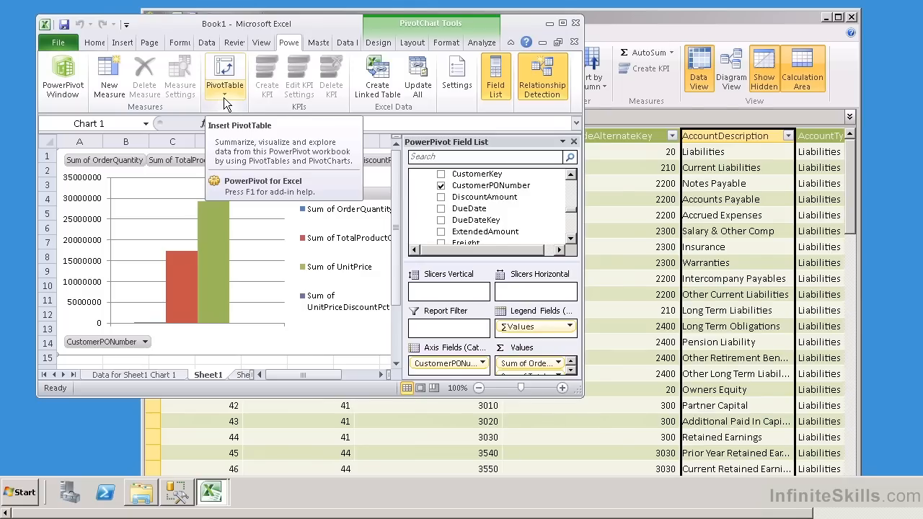